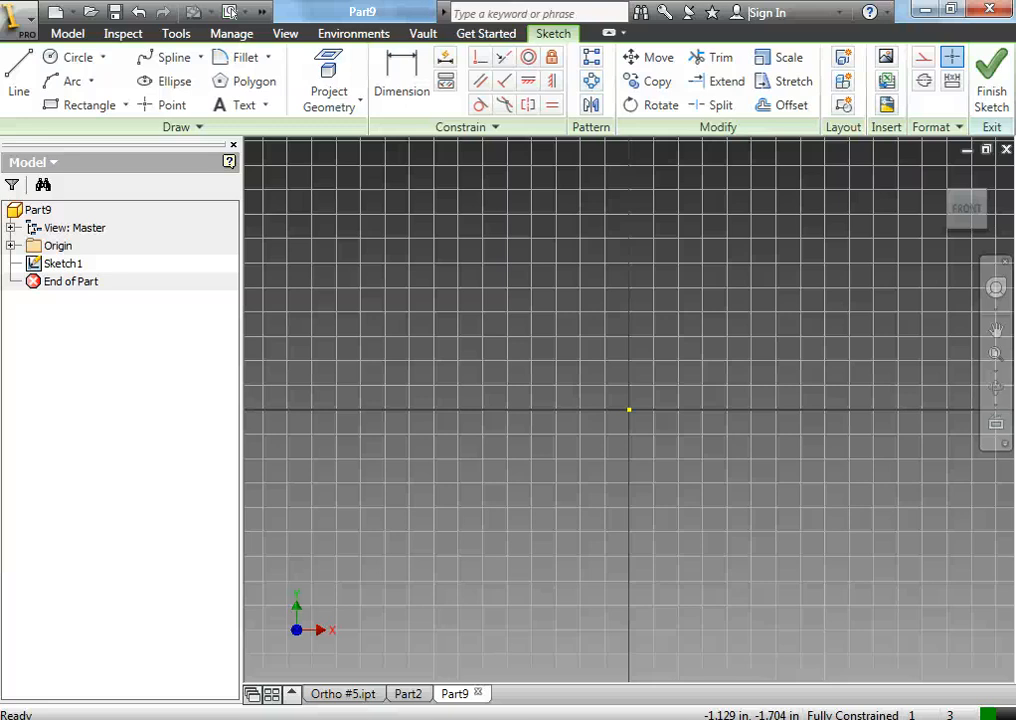
# - Draw an outer 1.500 circle and a .125 centre circle at the origin and dimension them
pyautogui.click(70, 56)
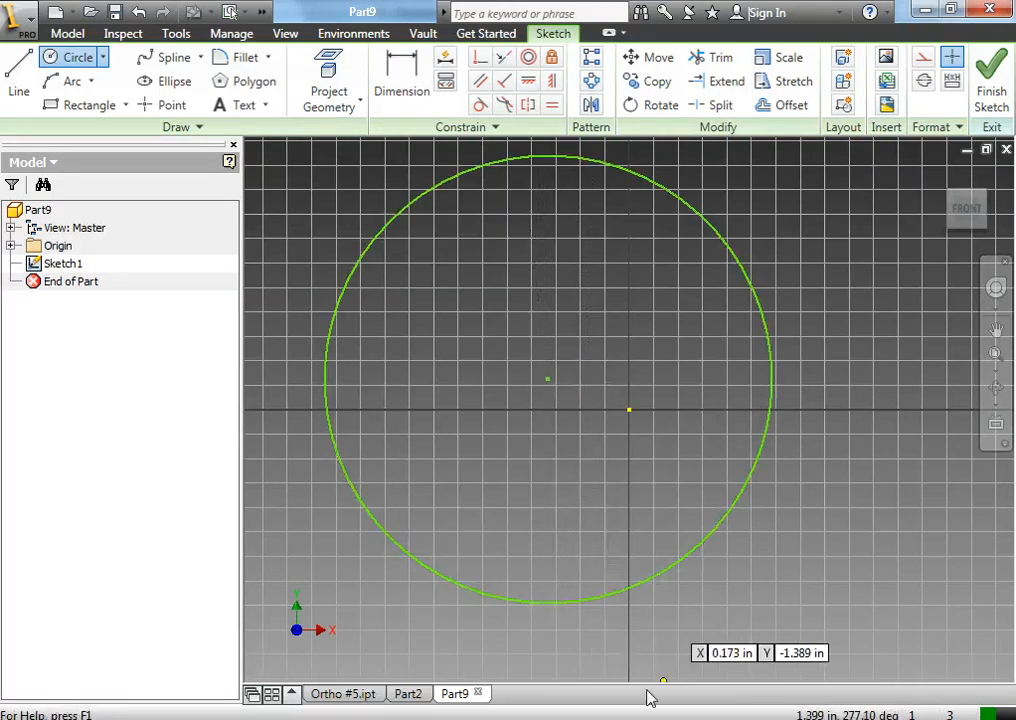
pyautogui.click(548, 380)
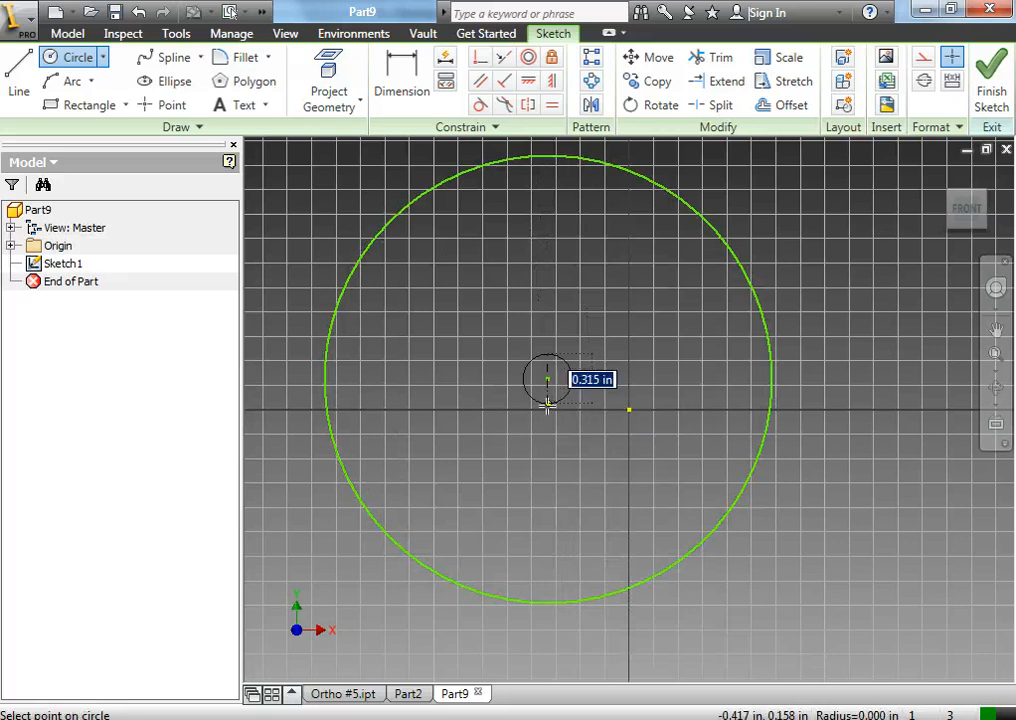
pyautogui.click(548, 378)
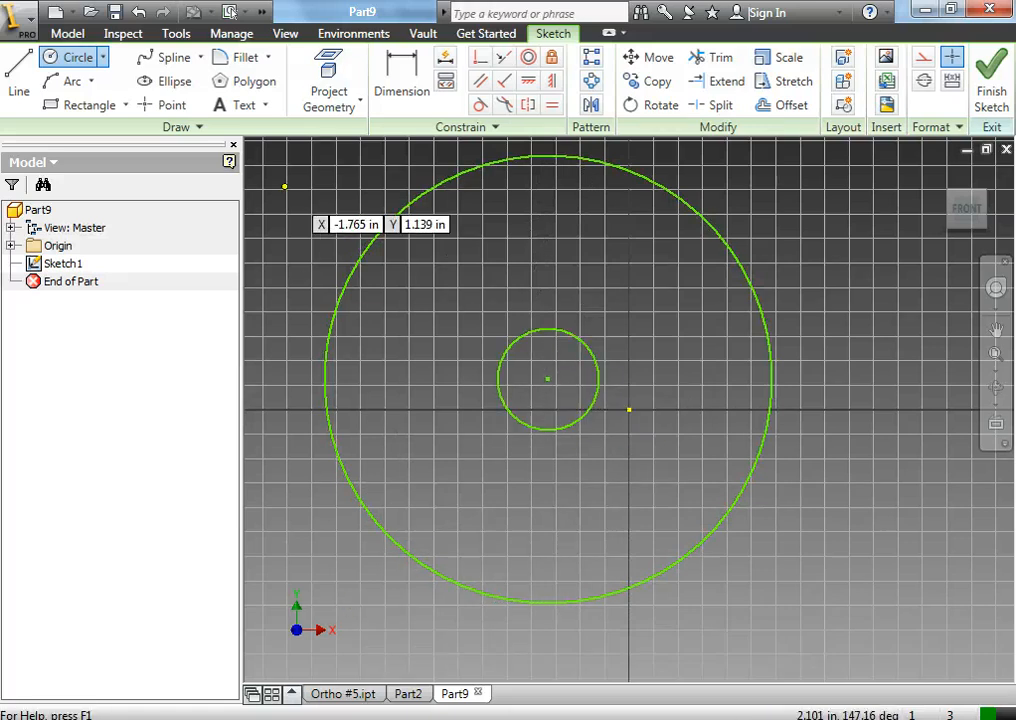
pyautogui.click(400, 76)
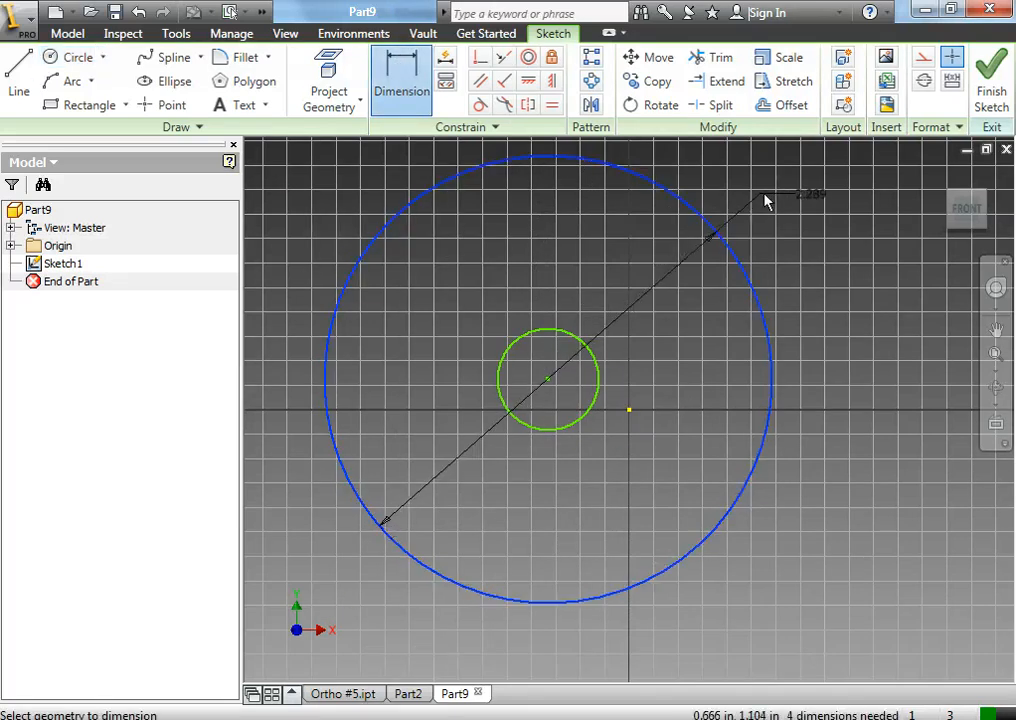
pyautogui.click(770, 200)
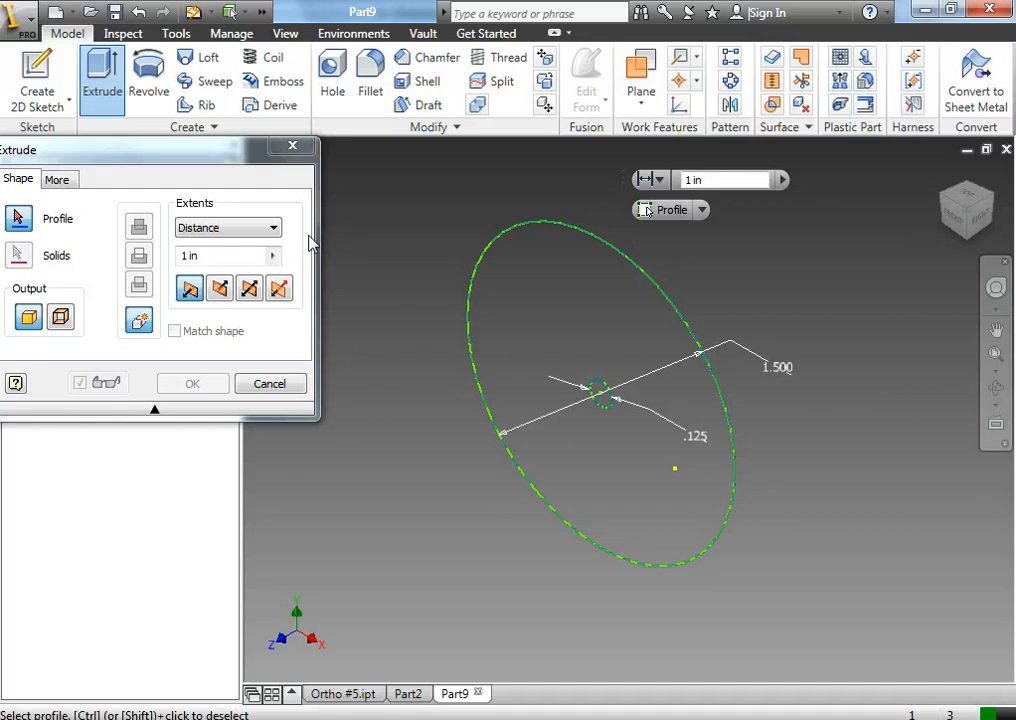
# - Extrude the ring profile between the circles .5 in into a solid disc
pyautogui.click(576, 296)
pyautogui.write('.5')
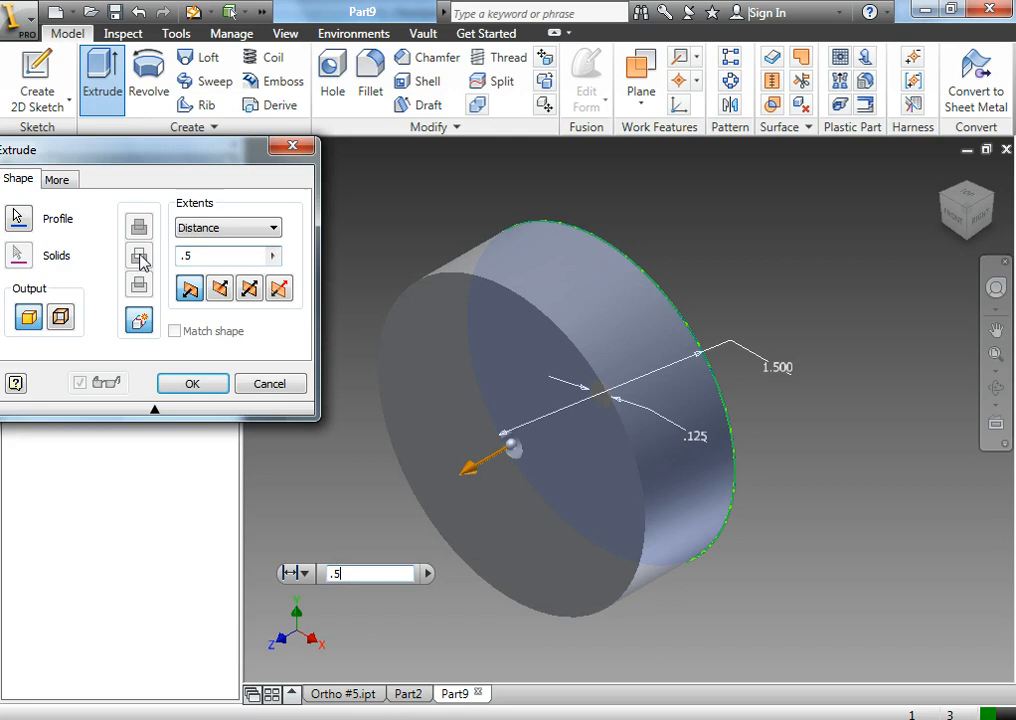
pyautogui.click(192, 384)
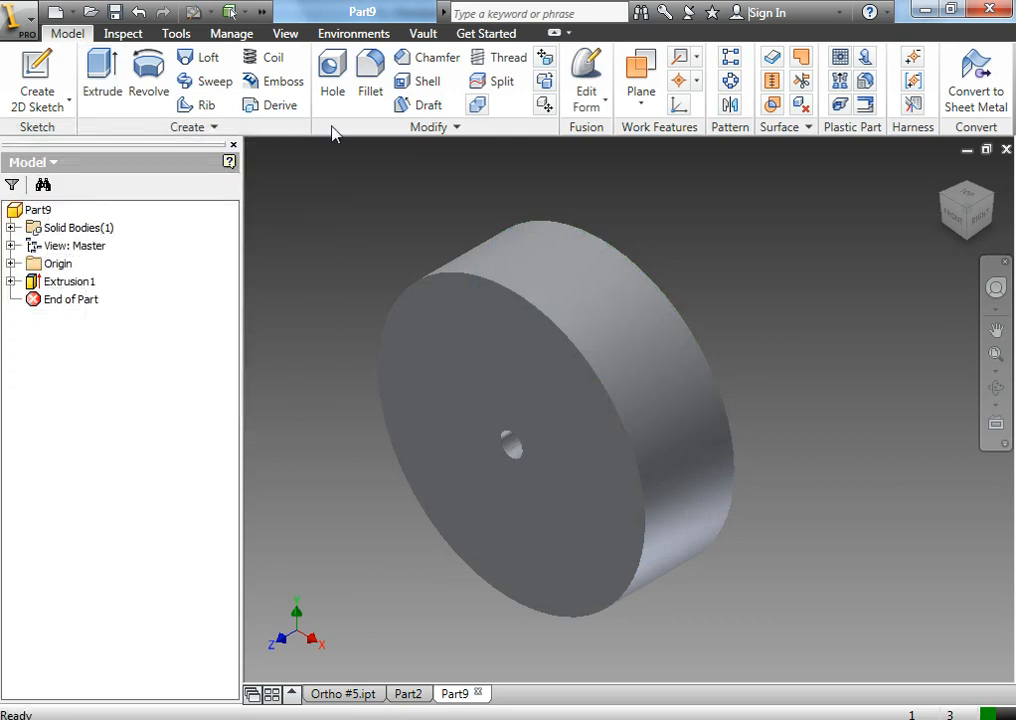
# - Fillet the disc's outer rim edges to create Fillet1
pyautogui.click(368, 76)
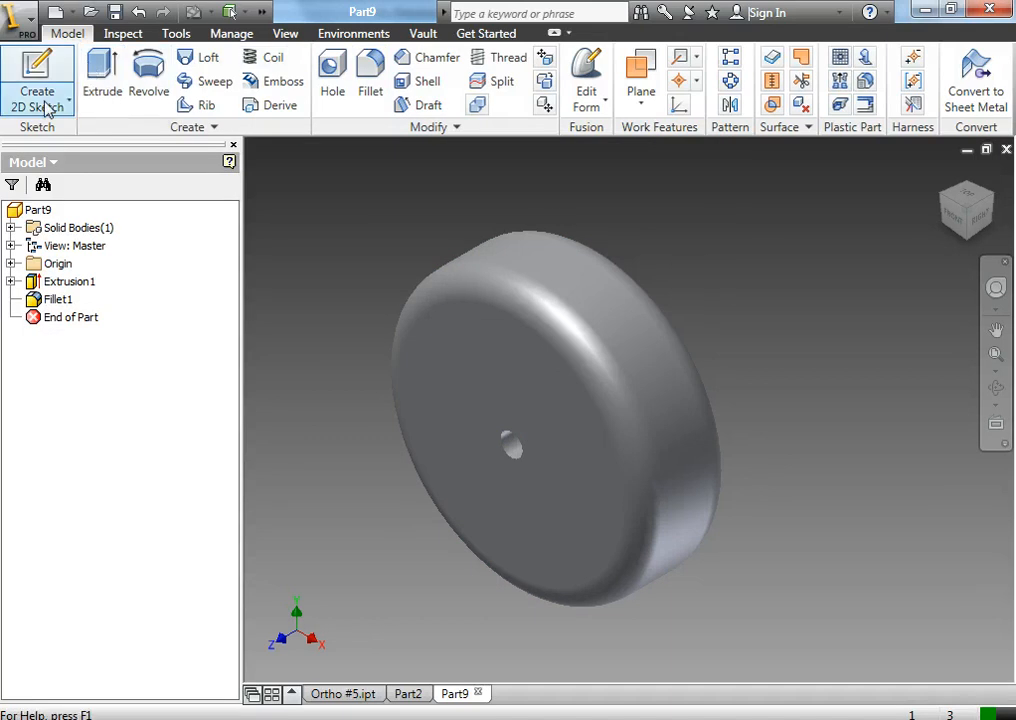
# - On the wheel face, sketch the flower head from lines and a small circle, trimming the extra arc
pyautogui.click(36, 78)
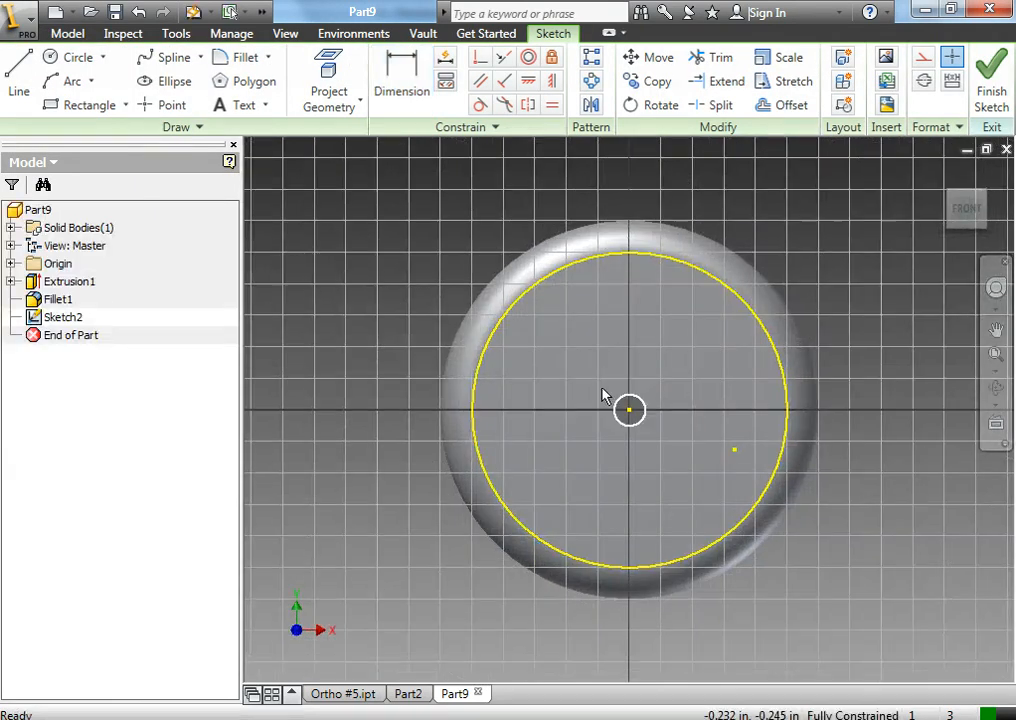
pyautogui.moveTo(630, 300)
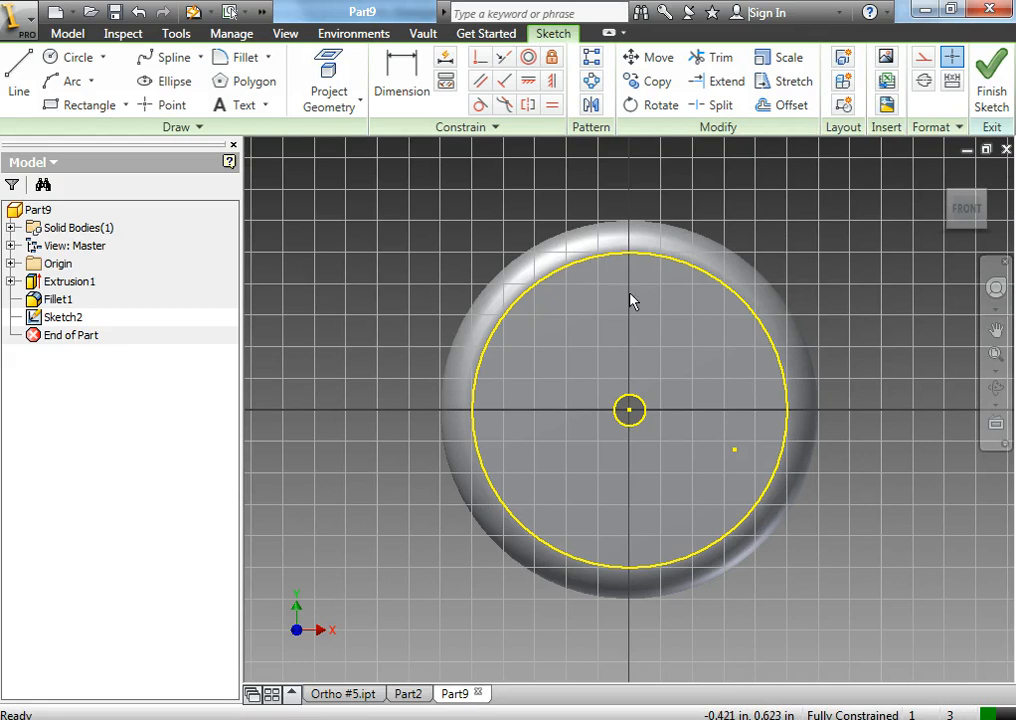
pyautogui.moveTo(568, 316)
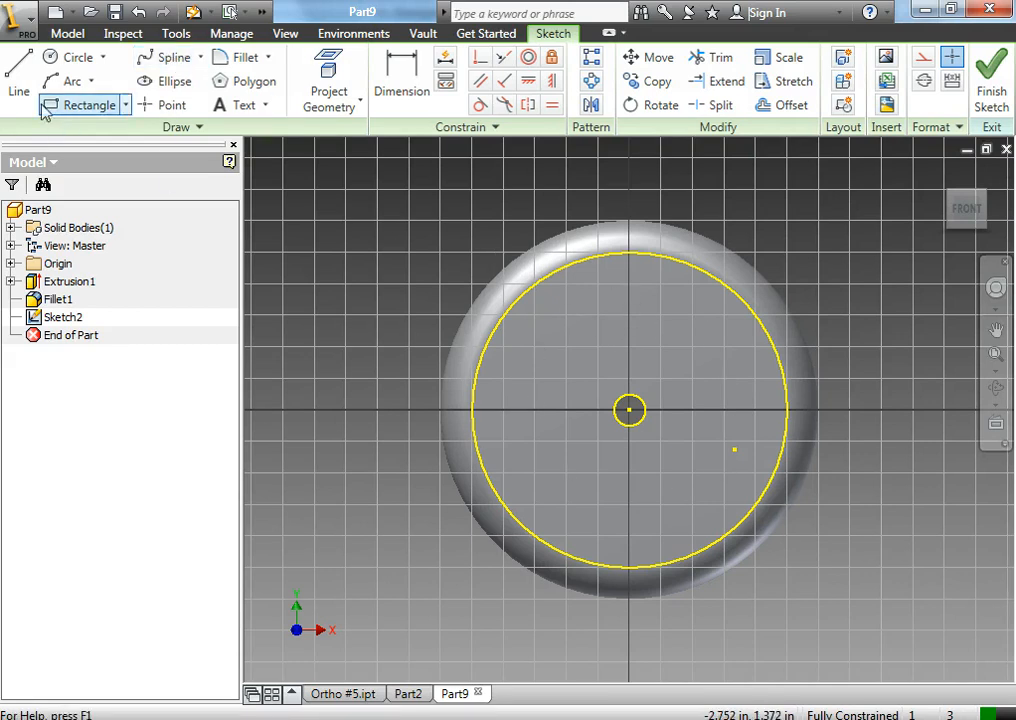
pyautogui.click(18, 76)
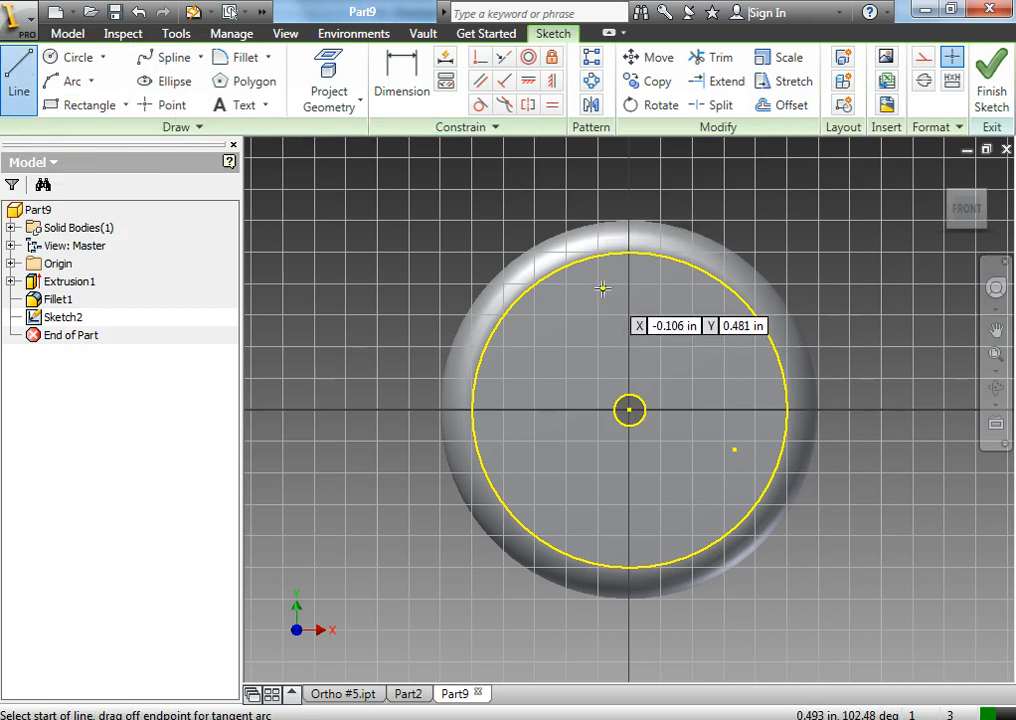
pyautogui.moveTo(364, 250)
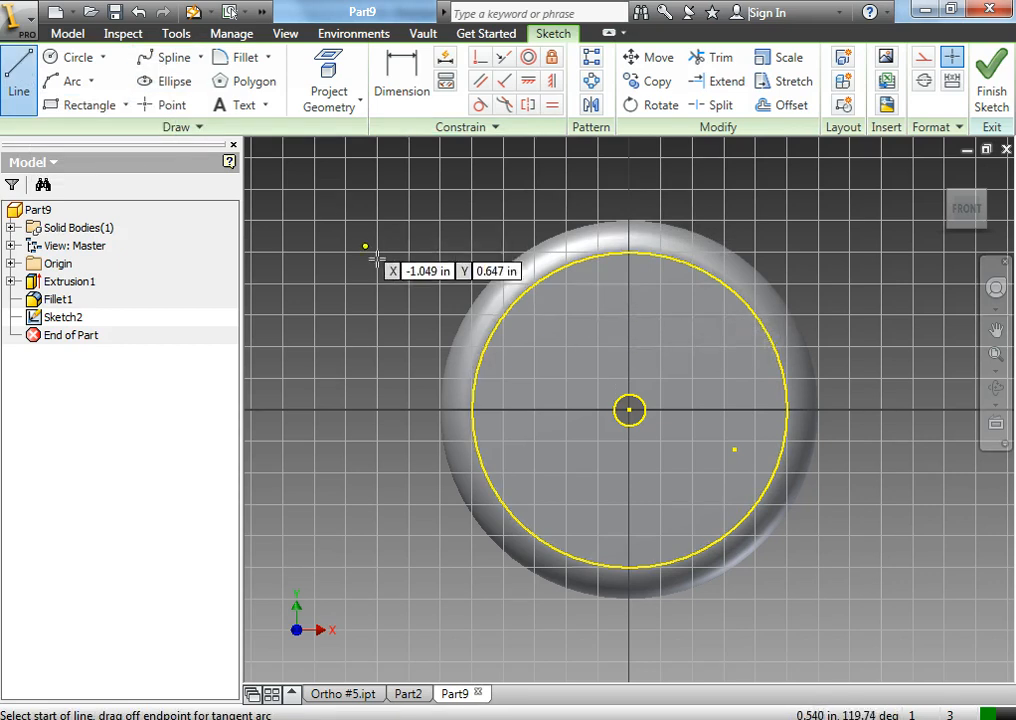
pyautogui.click(76, 56)
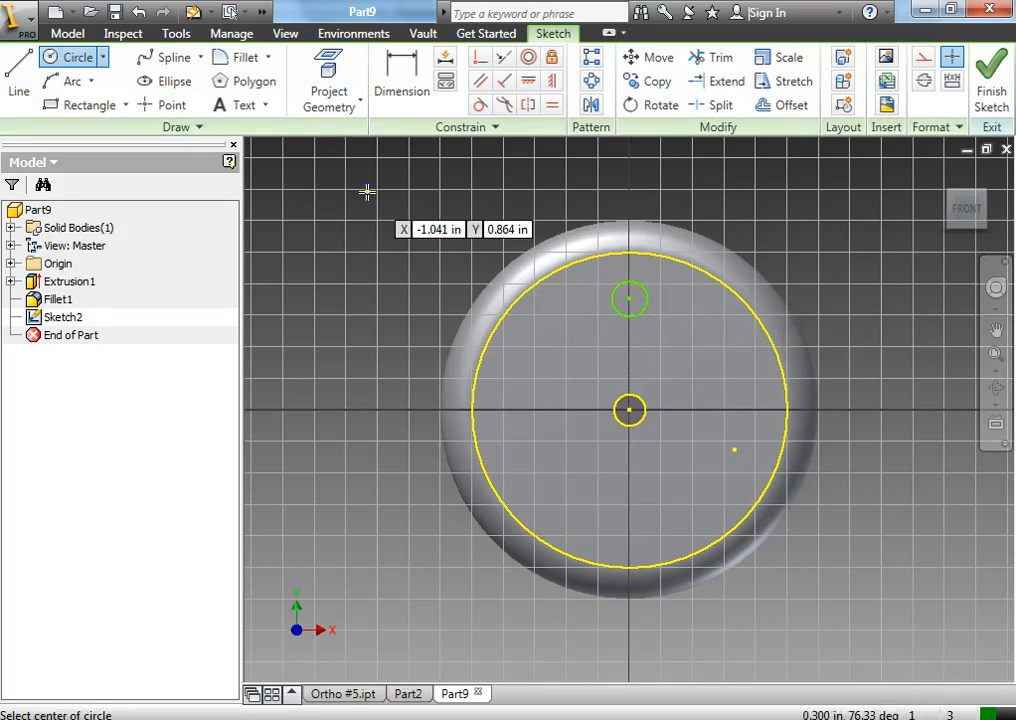
pyautogui.click(18, 76)
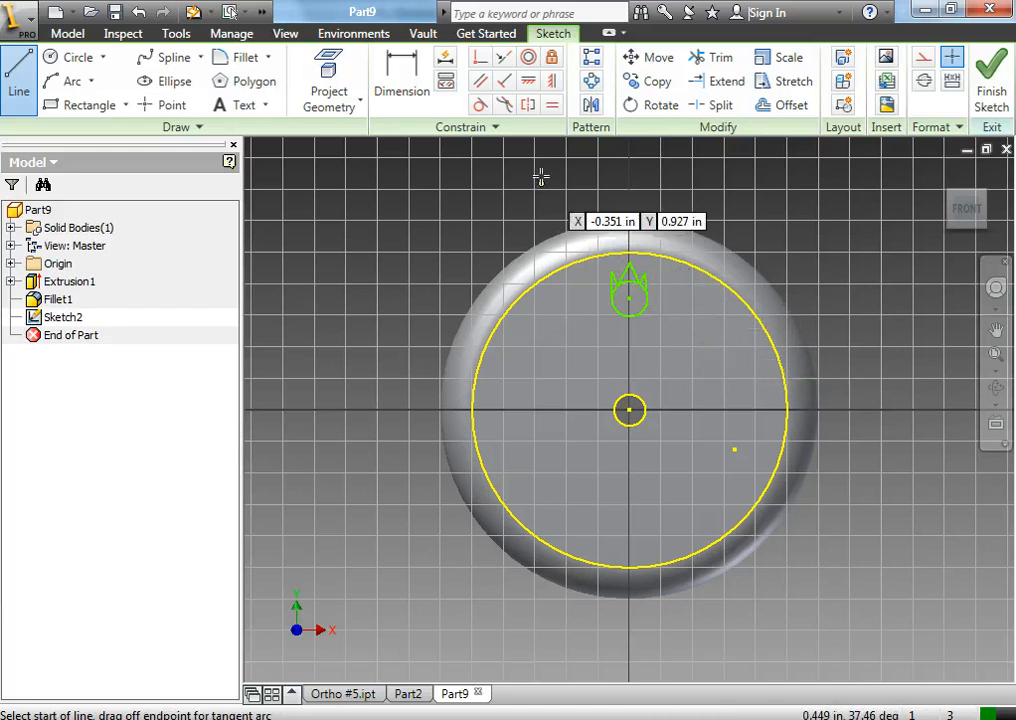
pyautogui.click(712, 56)
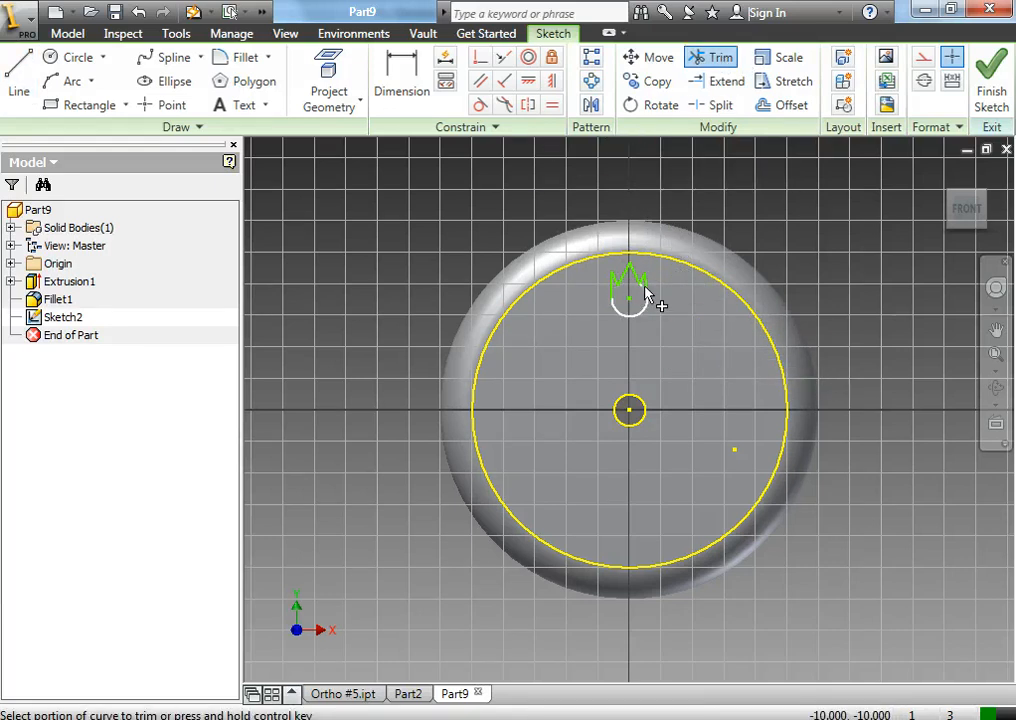
pyautogui.click(88, 104)
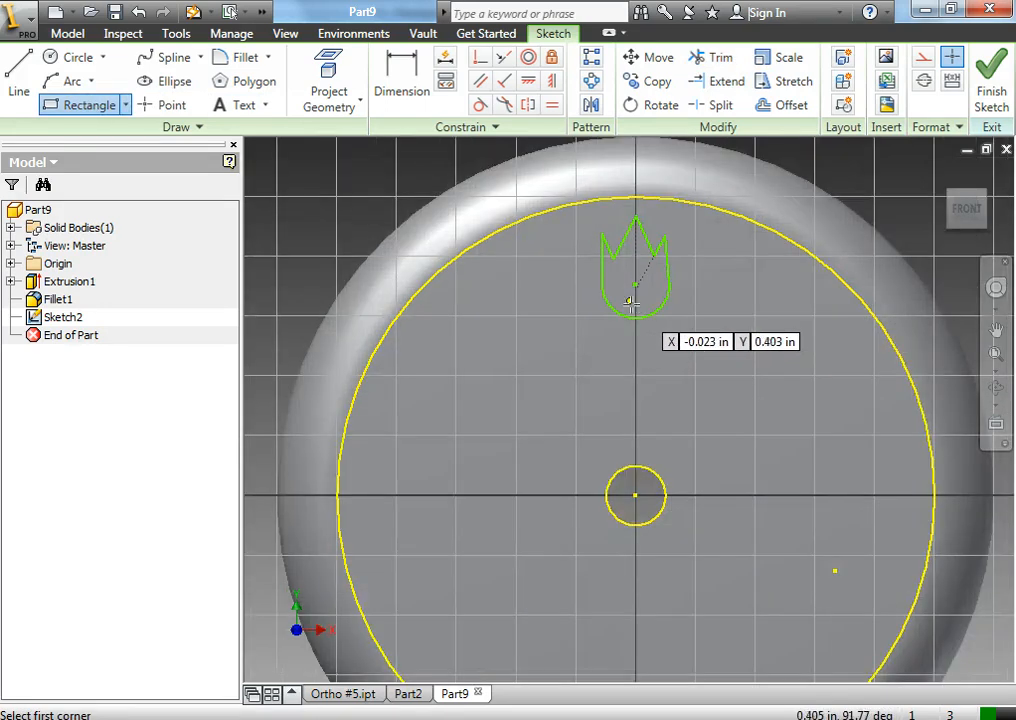
# - Add a thin rectangular stem and leaf under the flower and trim the overlapping curves
pyautogui.click(636, 288)
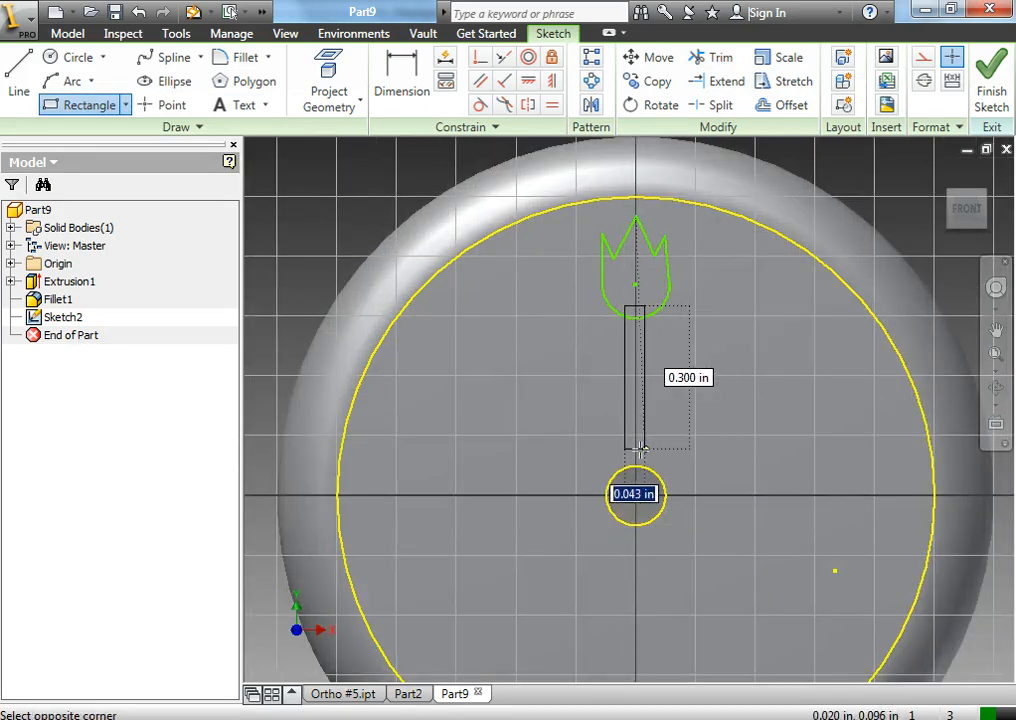
pyautogui.click(718, 56)
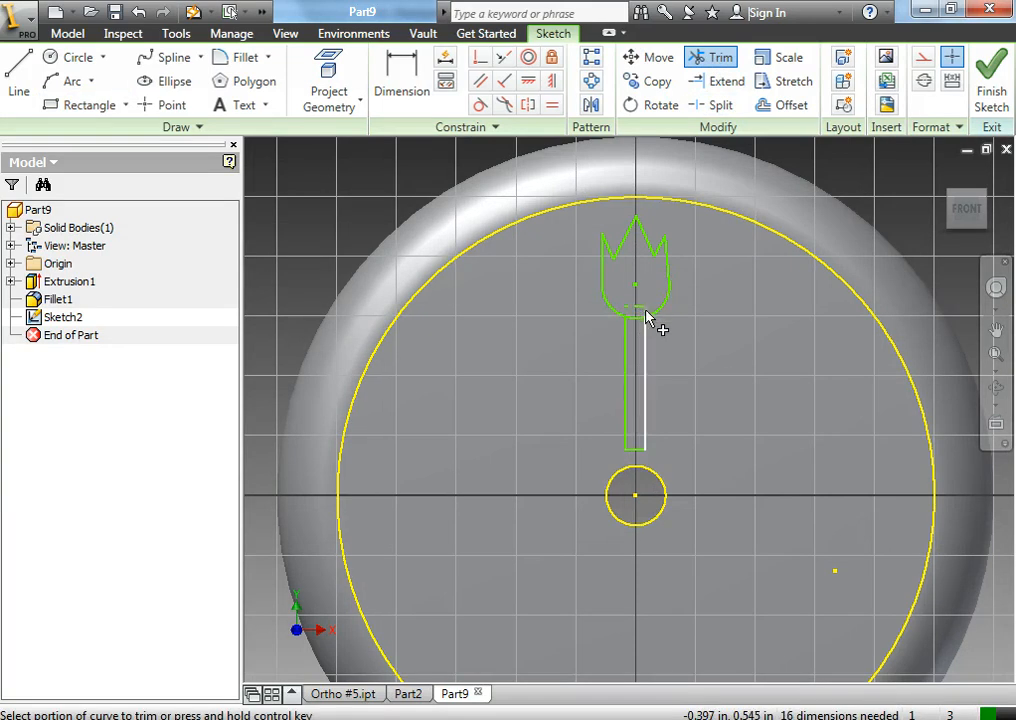
pyautogui.click(638, 320)
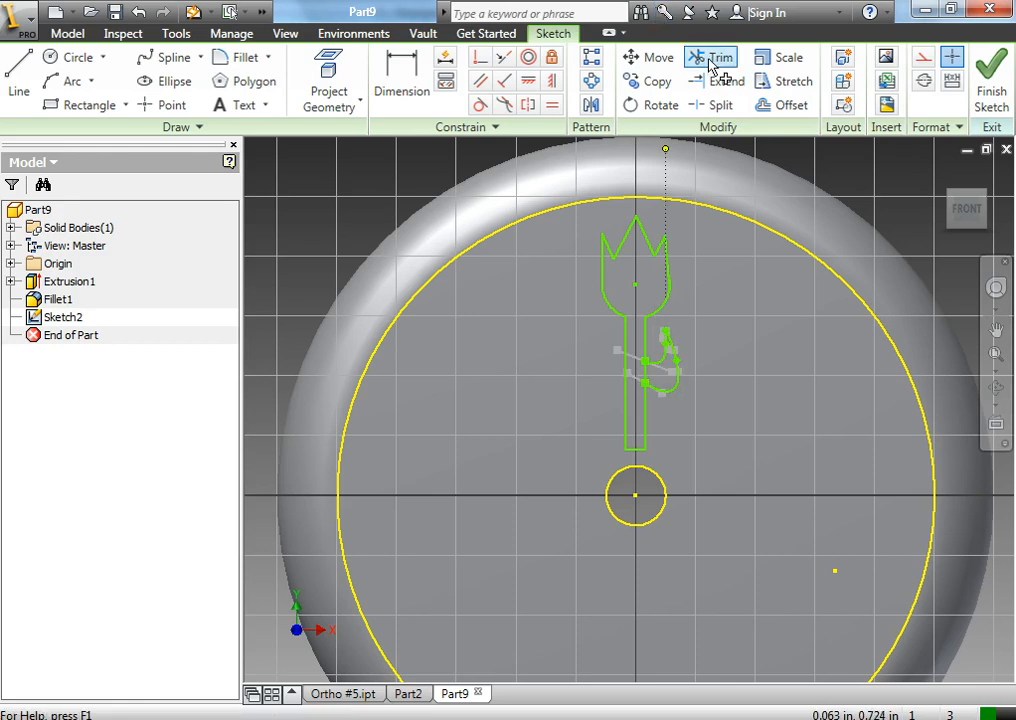
pyautogui.click(712, 56)
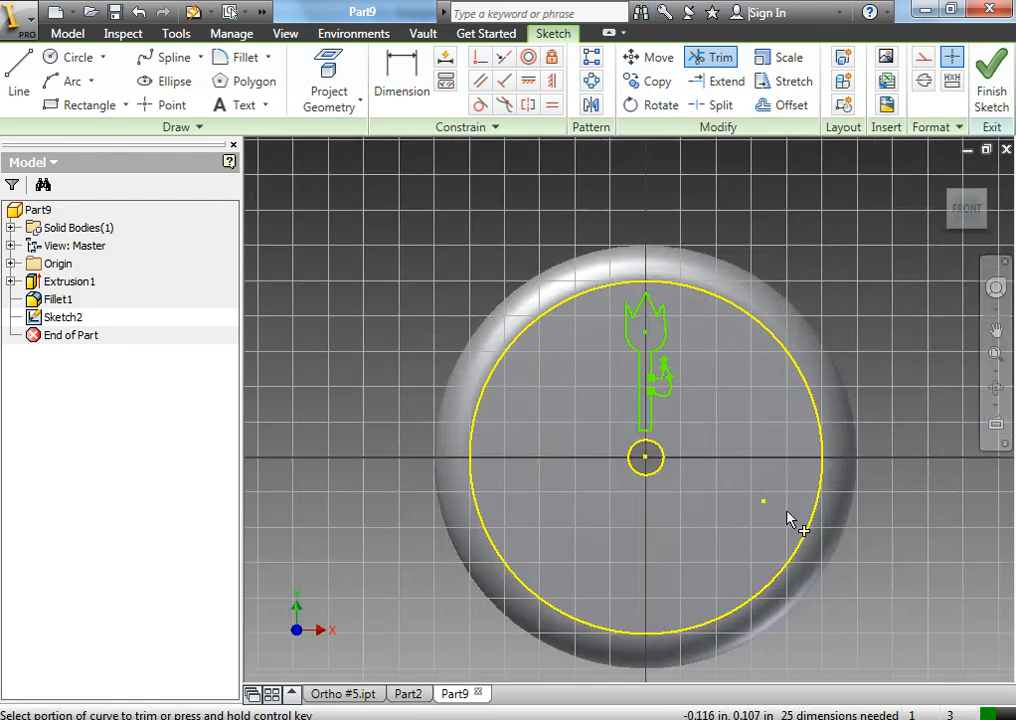
pyautogui.moveTo(728, 210)
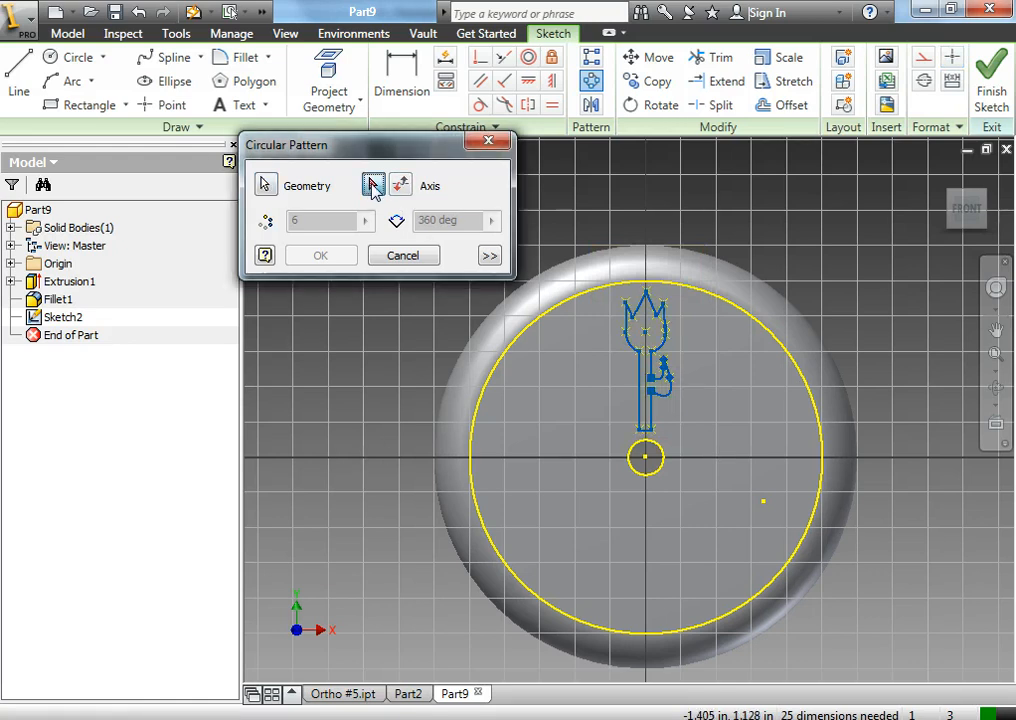
# - Circular-pattern the flower into 4 copies over 360 deg about the centre hole and finish the sketch
pyautogui.click(400, 184)
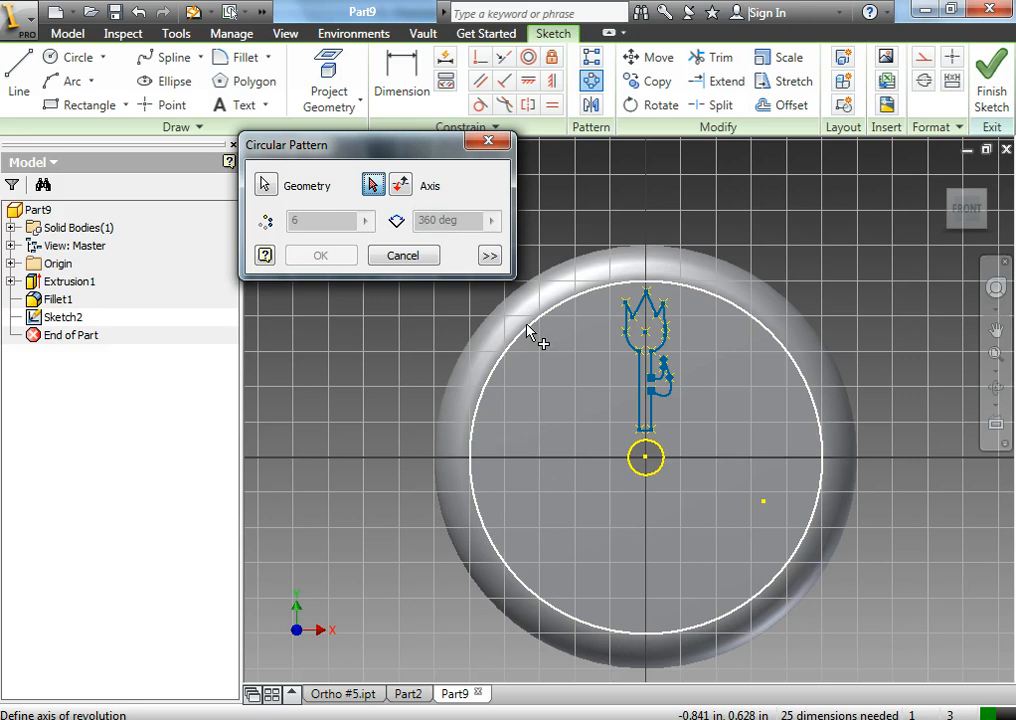
pyautogui.click(644, 456)
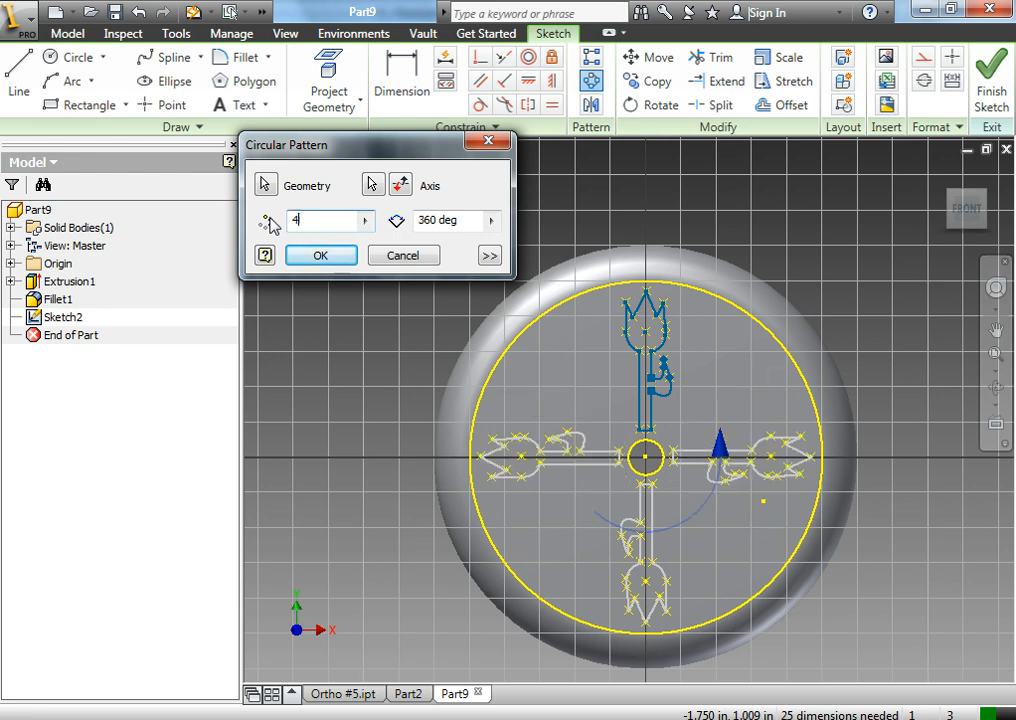
pyautogui.write('40')
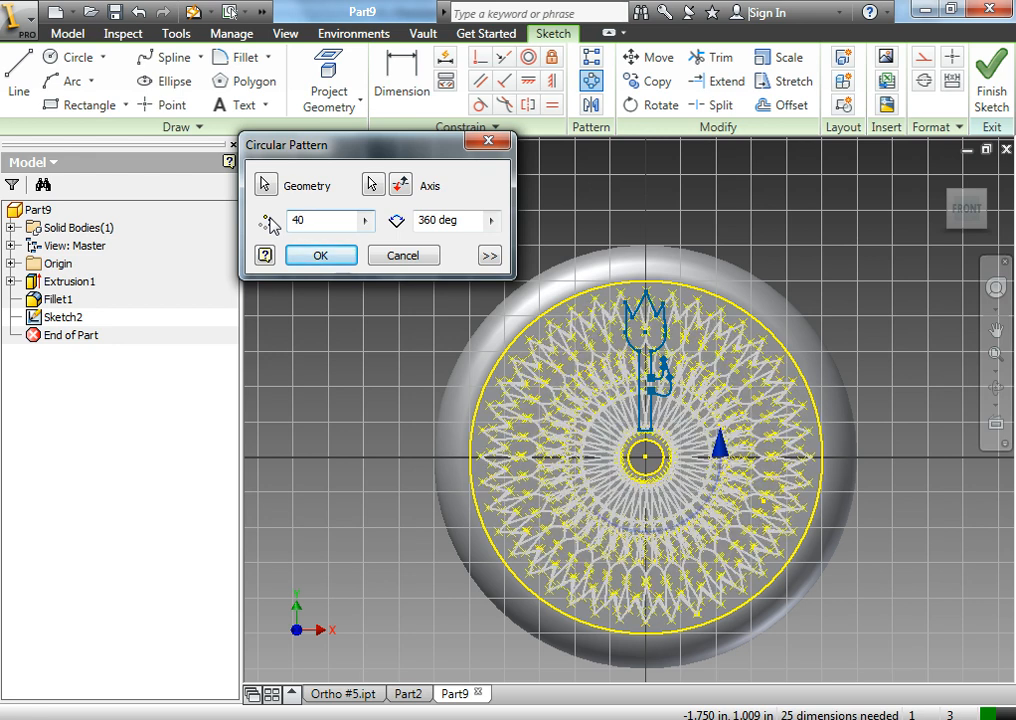
pyautogui.write('4')
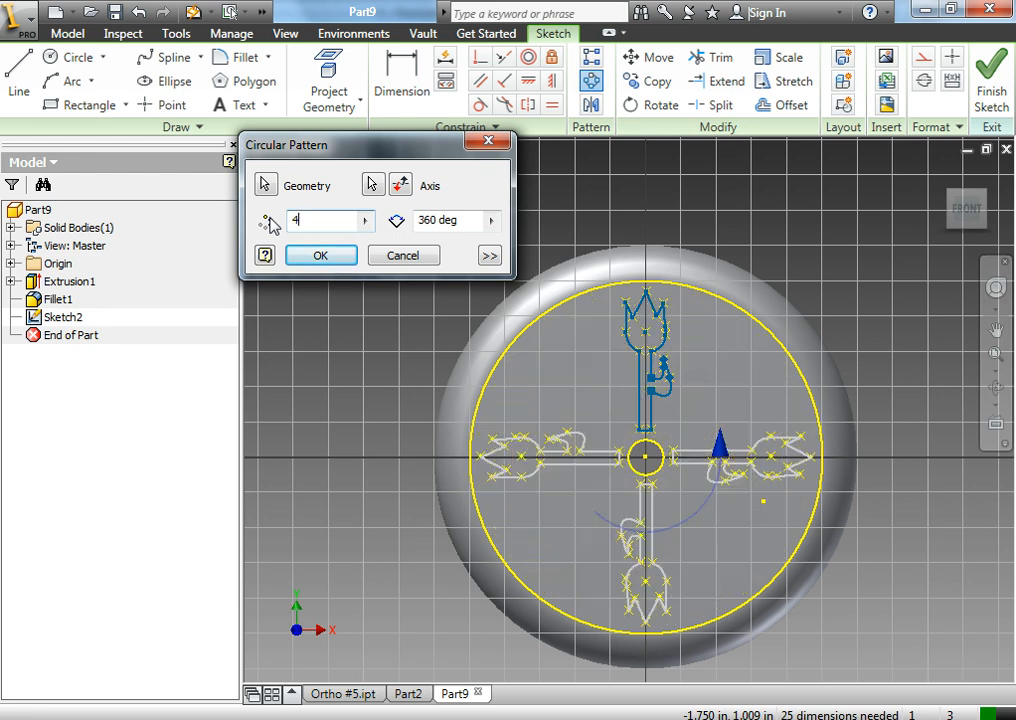
pyautogui.click(320, 256)
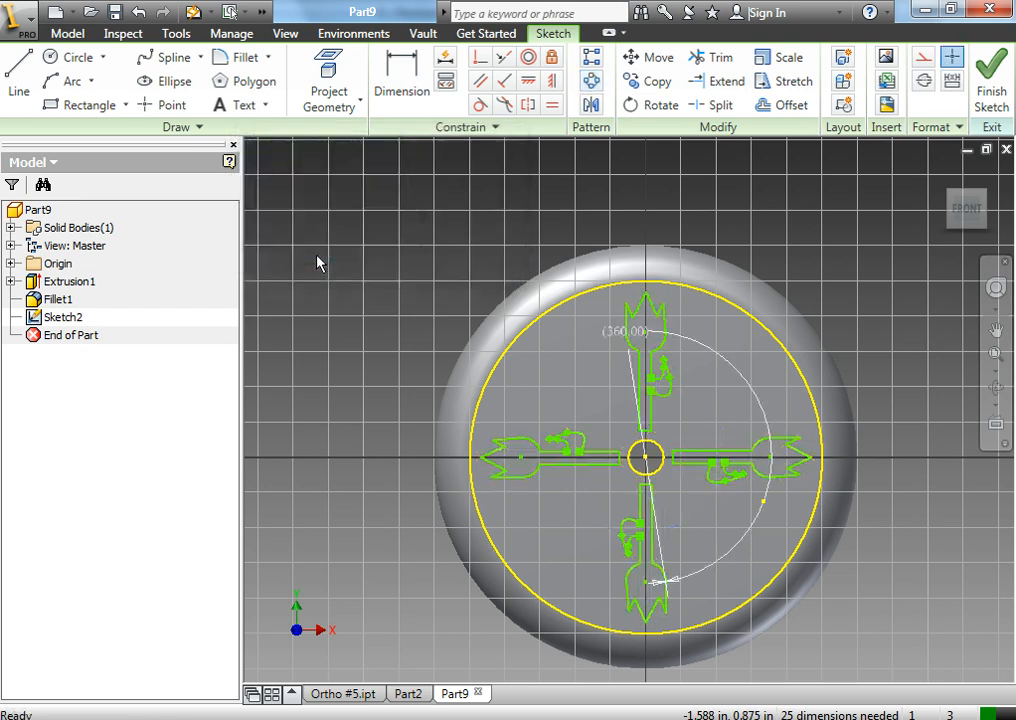
pyautogui.click(992, 76)
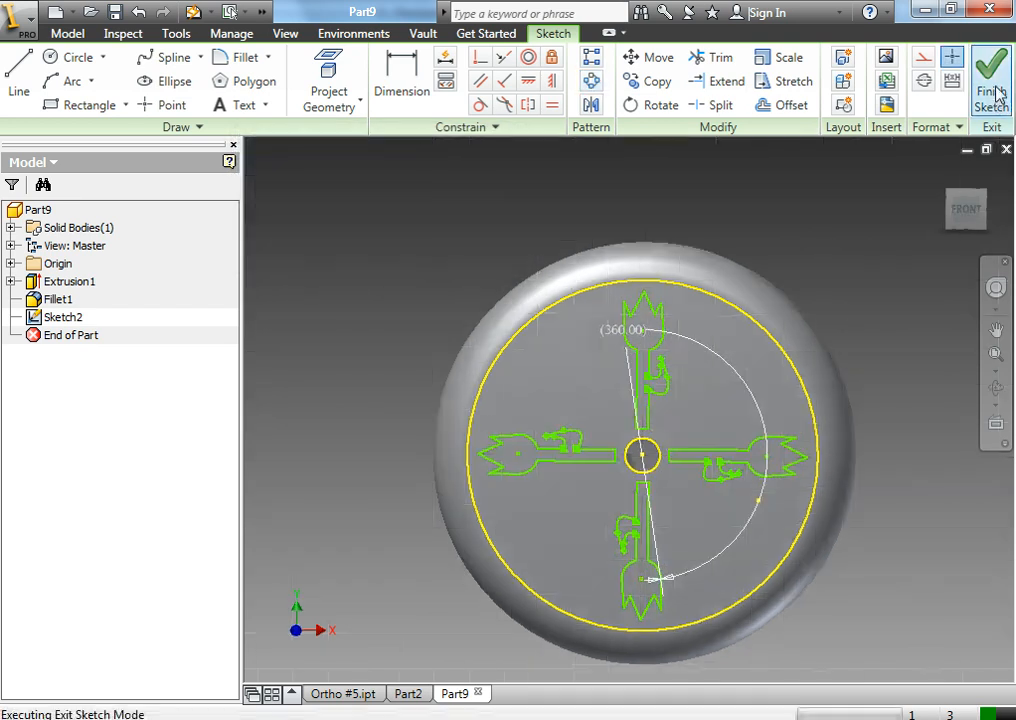
# - Cut-extrude the four flower profiles .5 in into the wheel face as Extrusion2
pyautogui.click(992, 76)
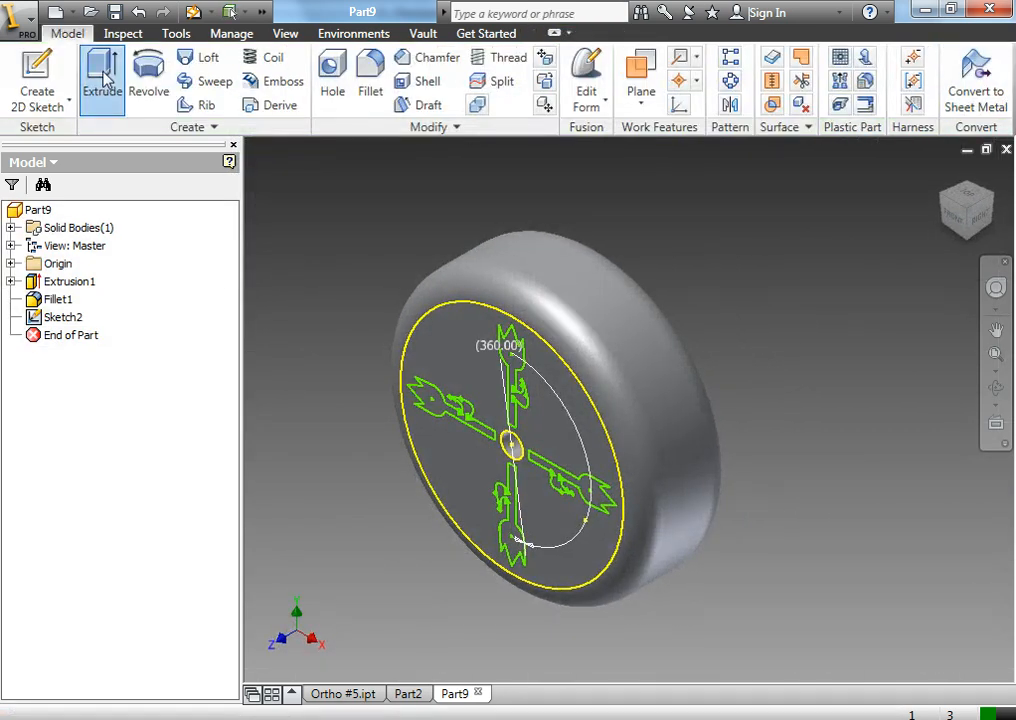
pyautogui.click(100, 80)
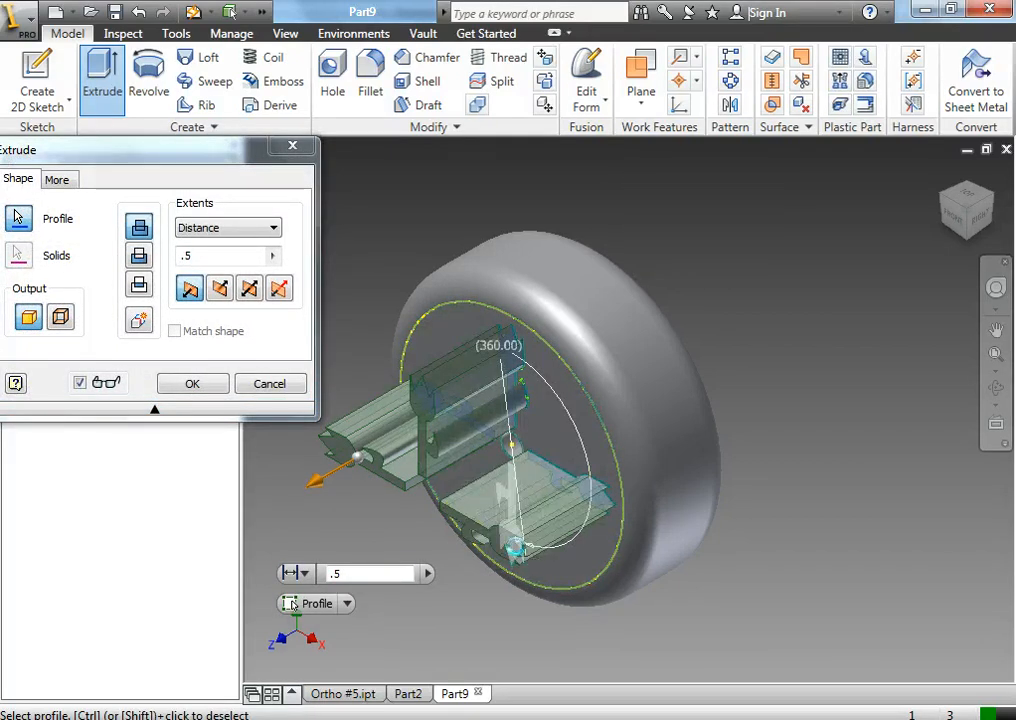
pyautogui.click(140, 256)
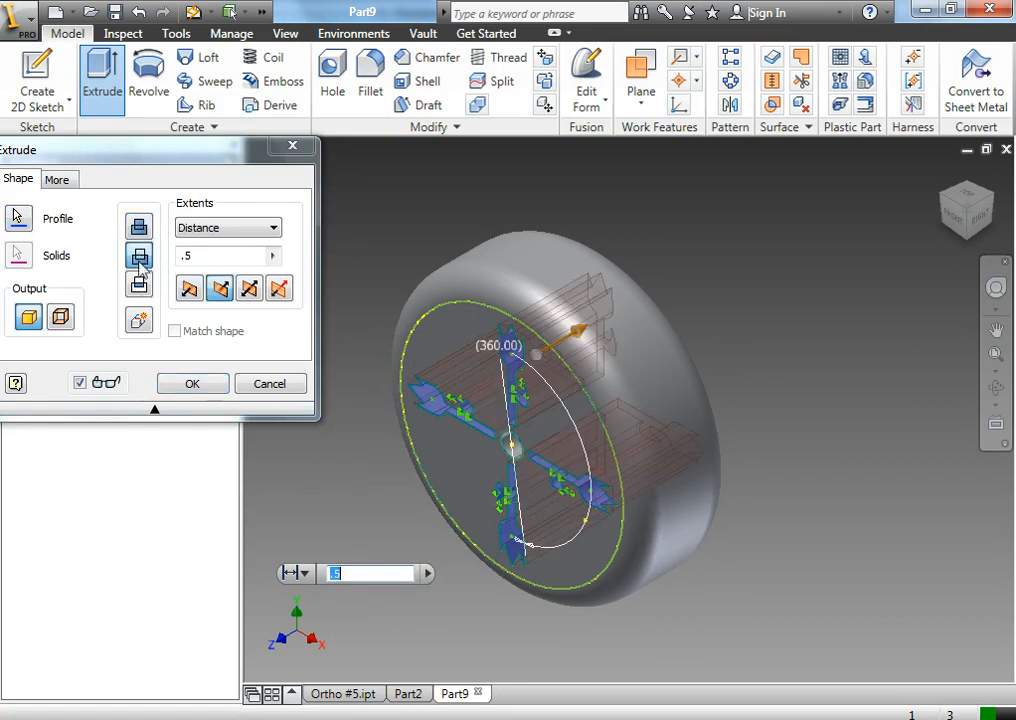
pyautogui.click(192, 384)
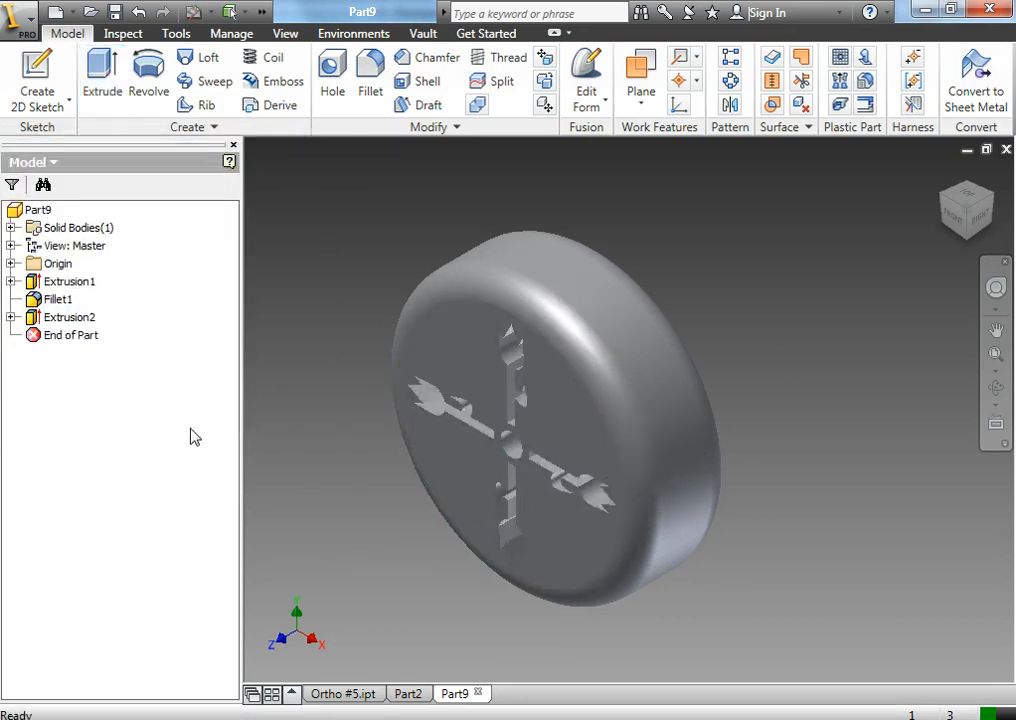
pyautogui.click(284, 32)
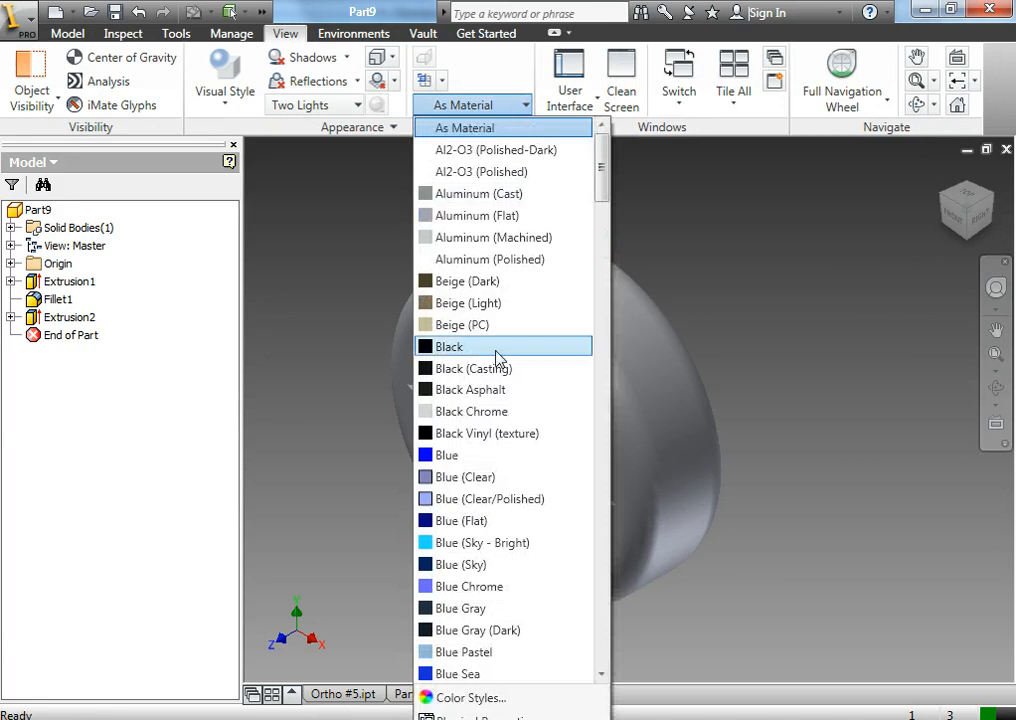
# - Apply Black Asphalt to the wheel and set the front face colour style to Lime
pyautogui.click(478, 388)
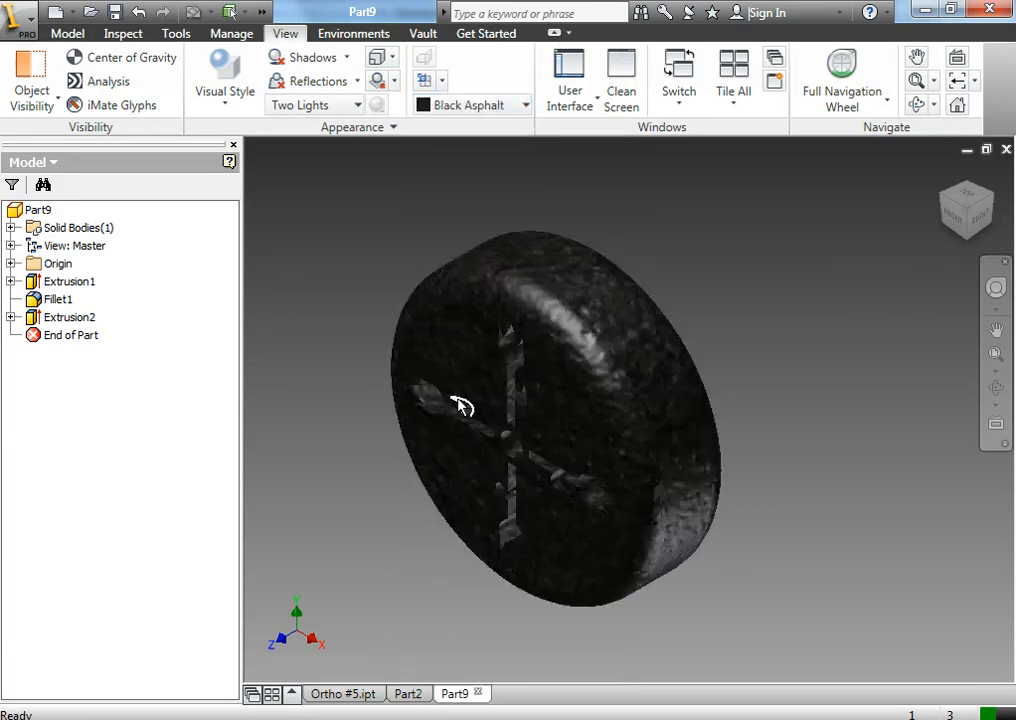
pyautogui.rightClick(462, 404)
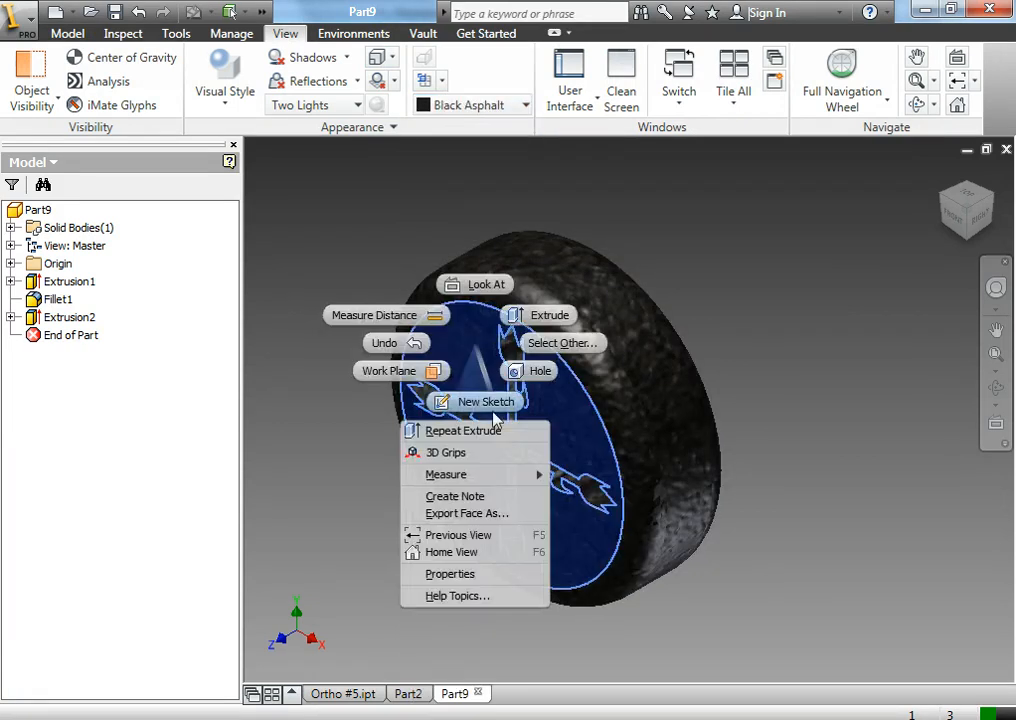
pyautogui.click(448, 572)
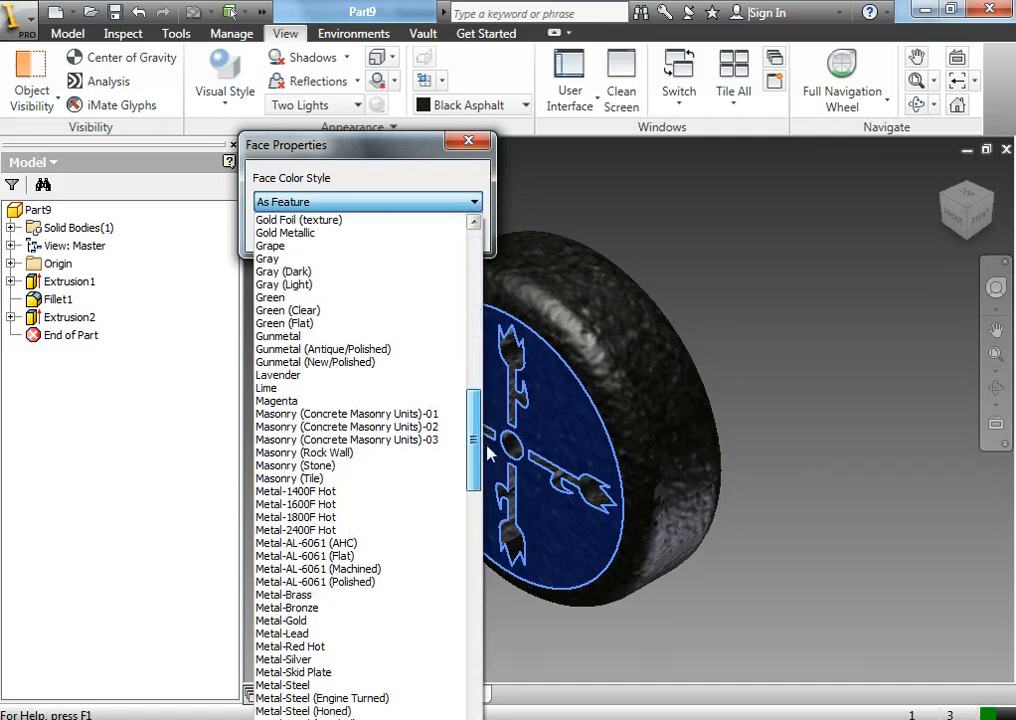
pyautogui.click(268, 388)
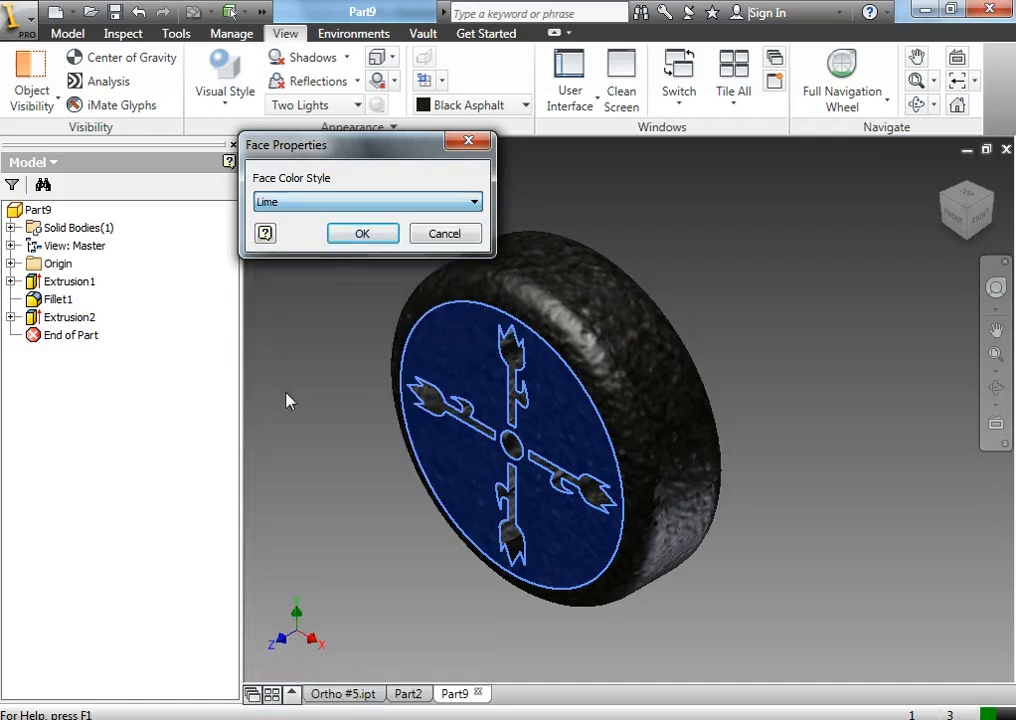
pyautogui.click(362, 232)
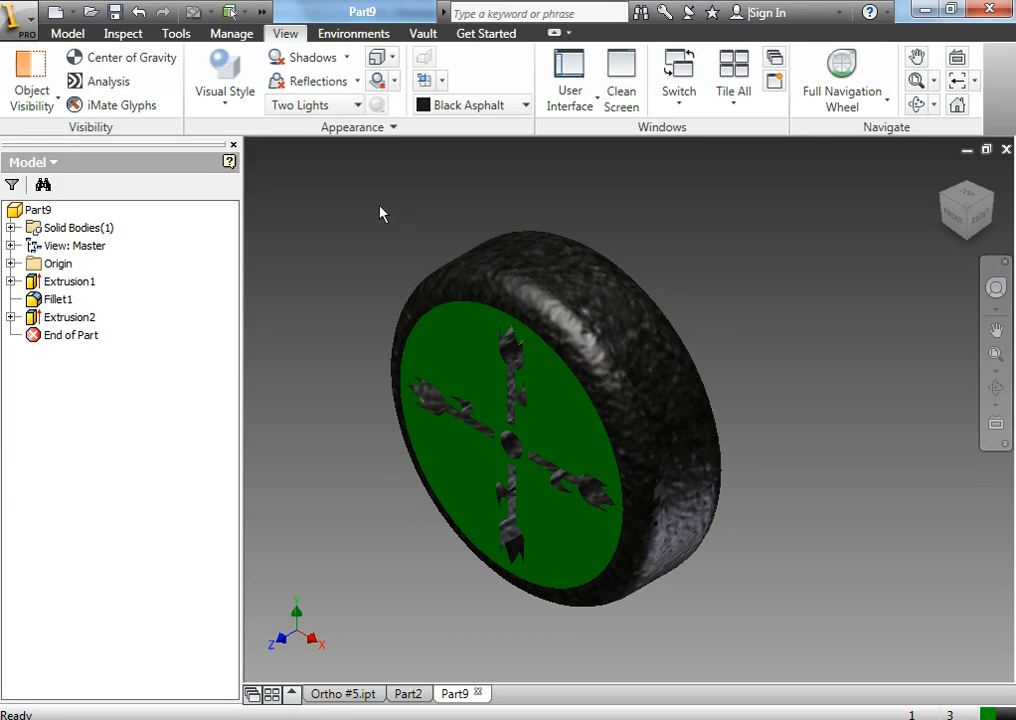
pyautogui.moveTo(340, 254)
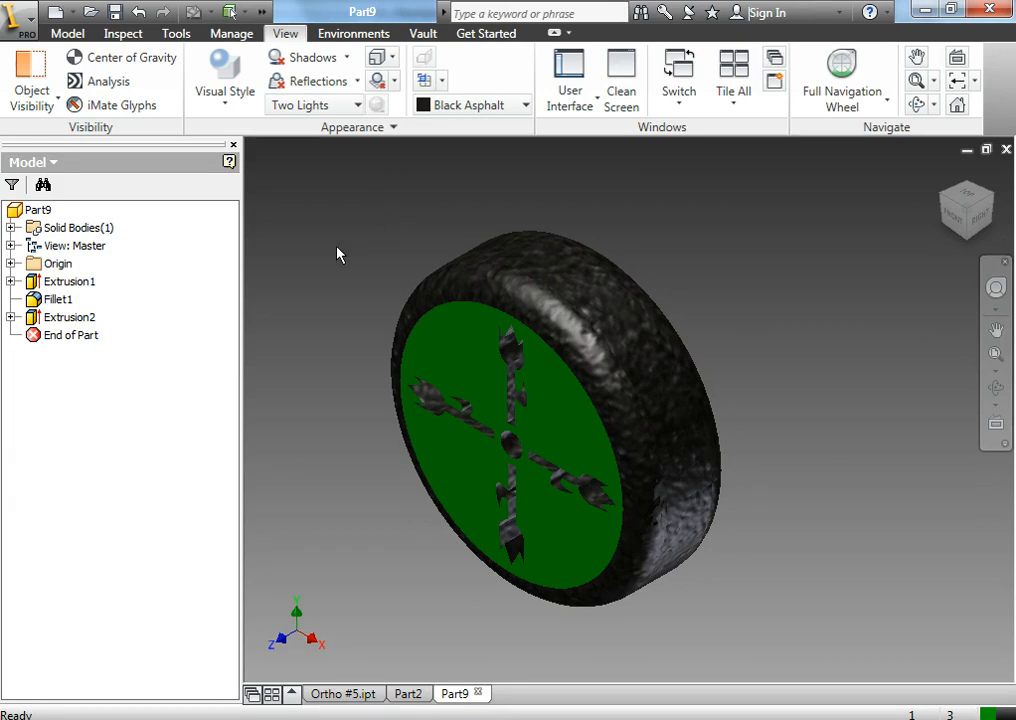
pyautogui.click(70, 316)
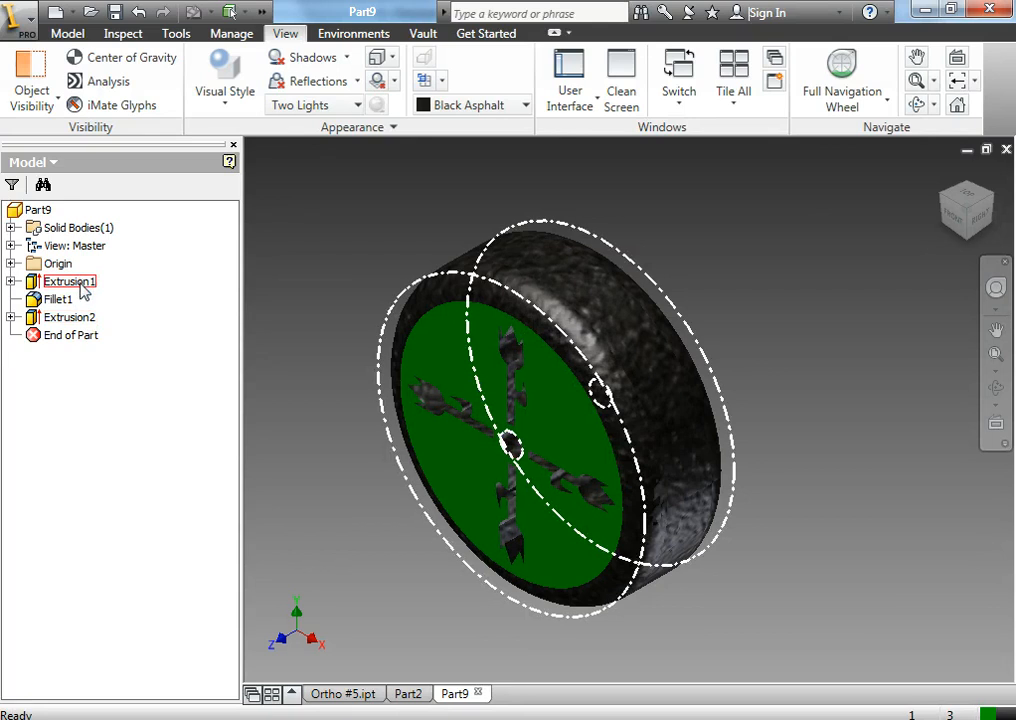
# - Edit Extrusion1 and change its distance to .2
pyautogui.rightClick(68, 280)
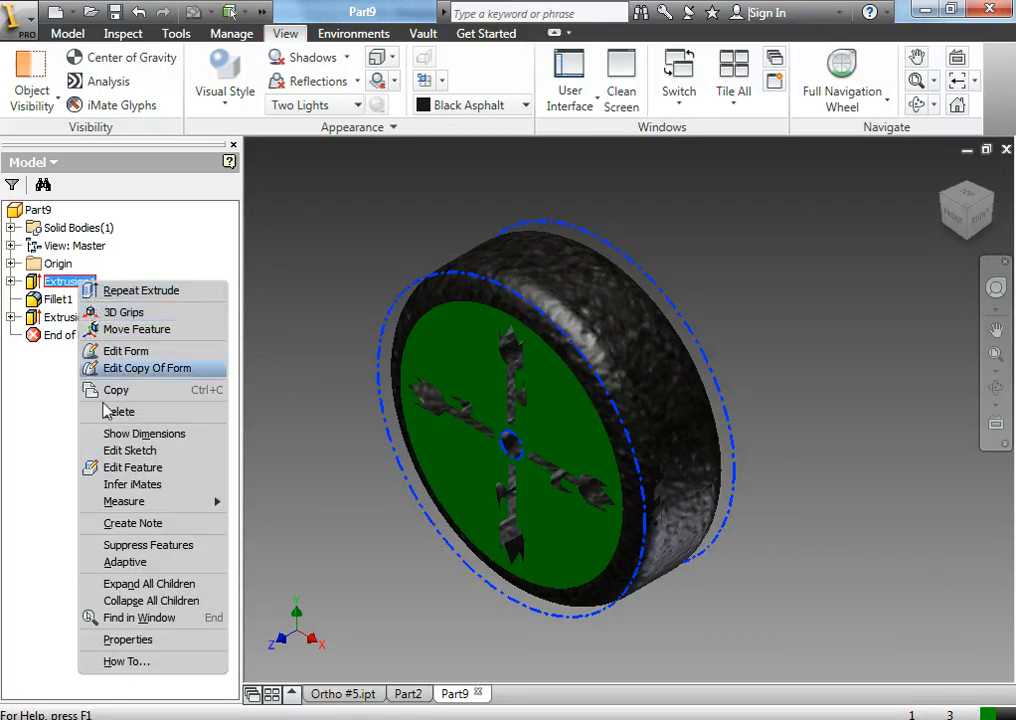
pyautogui.moveTo(132, 468)
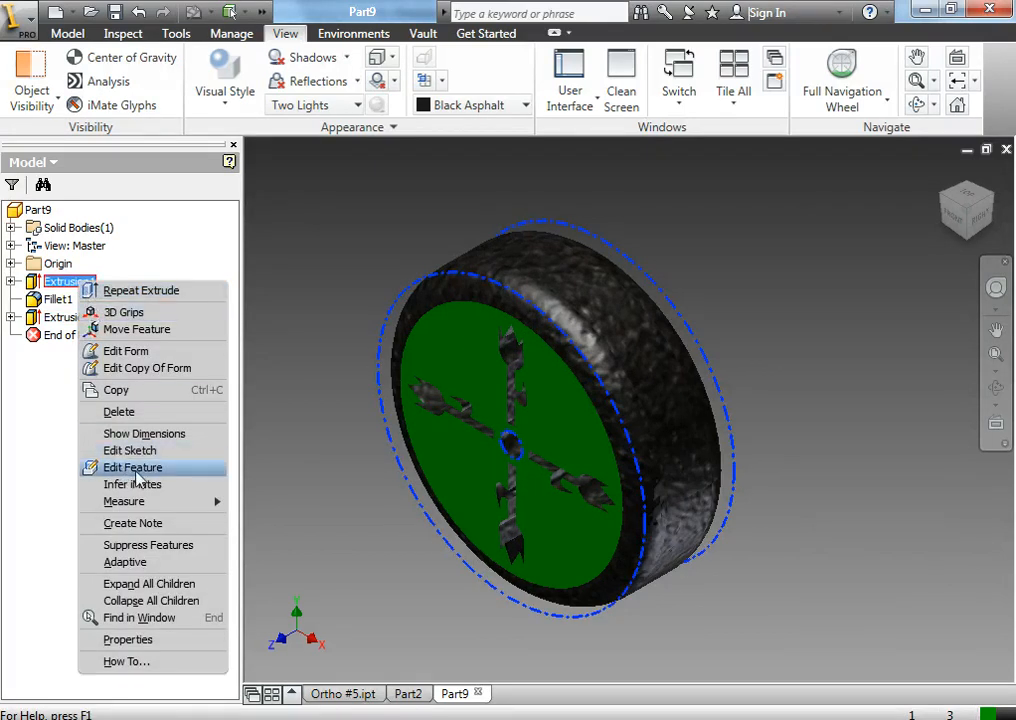
pyautogui.click(132, 468)
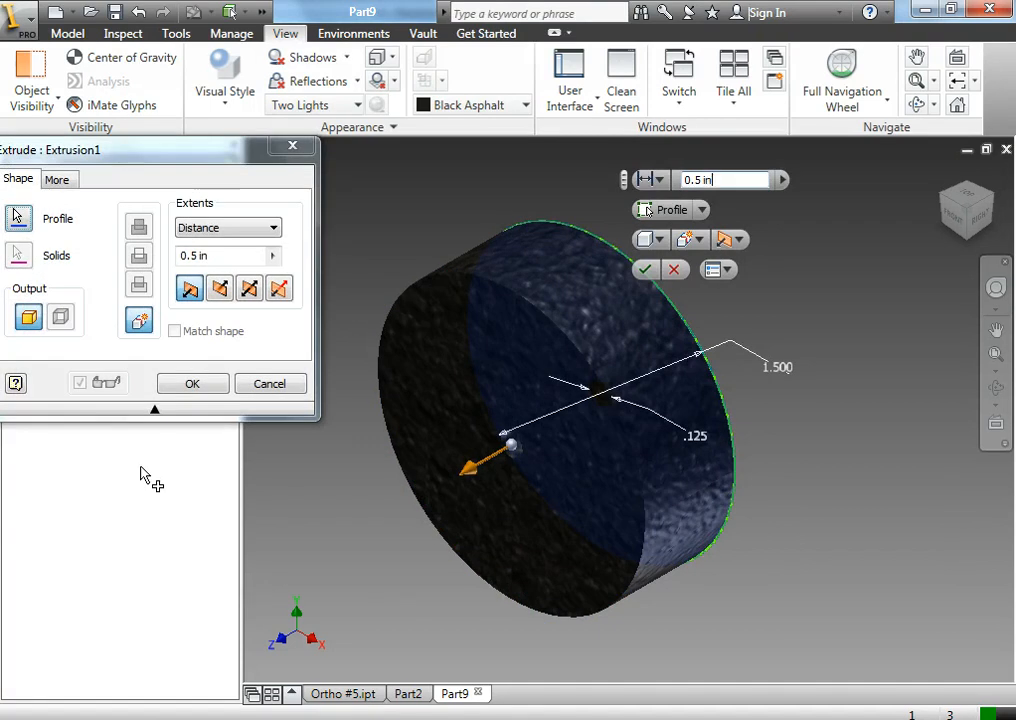
pyautogui.write('.2')
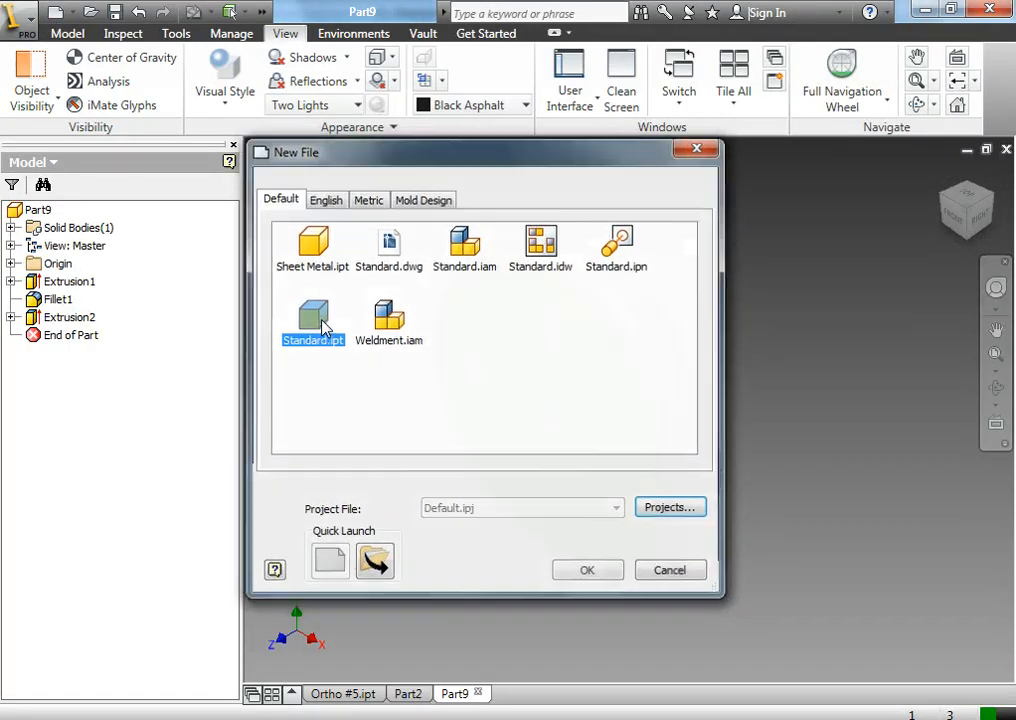
# - Start a new Standard.ipt and extrude a .125 circle 1 in into a thin axle rod
pyautogui.click(588, 568)
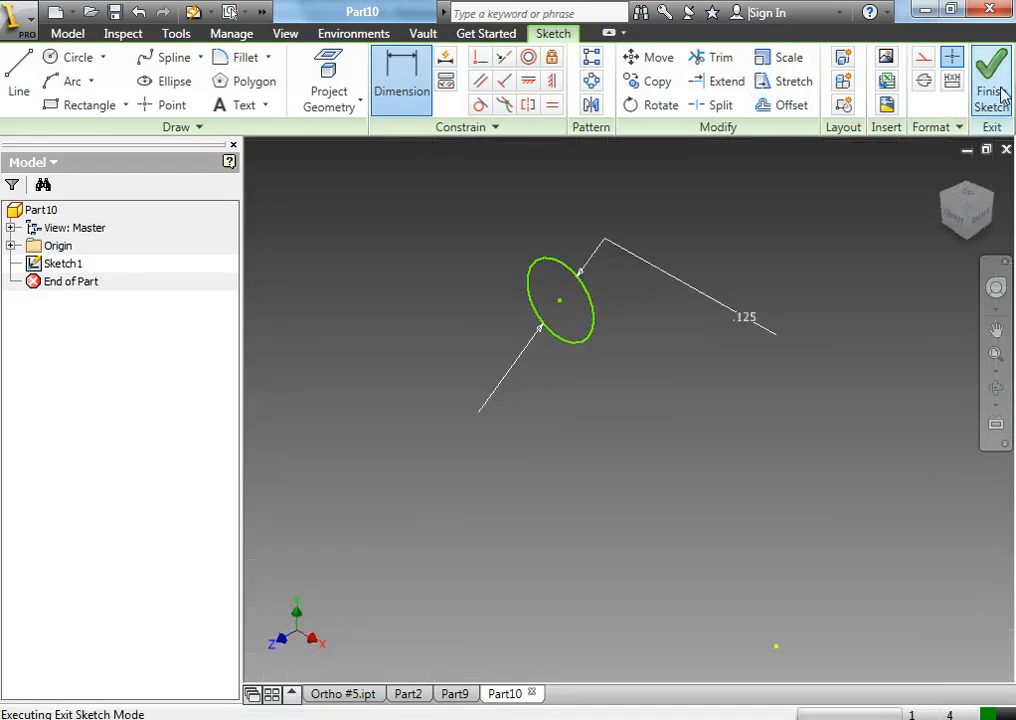
pyautogui.click(990, 76)
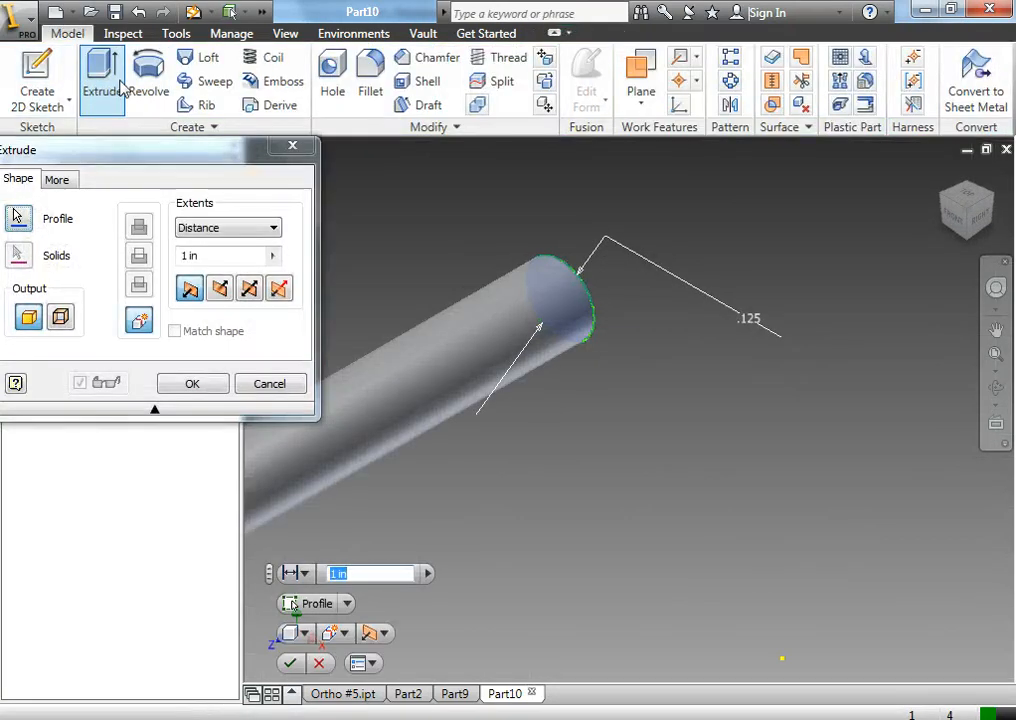
pyautogui.click(192, 384)
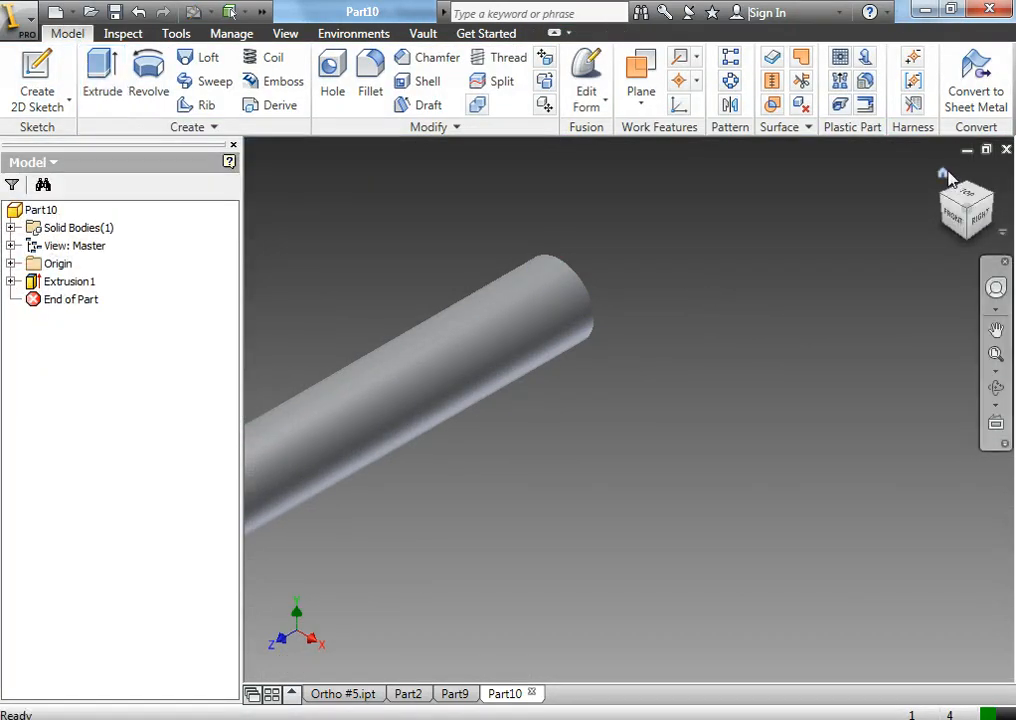